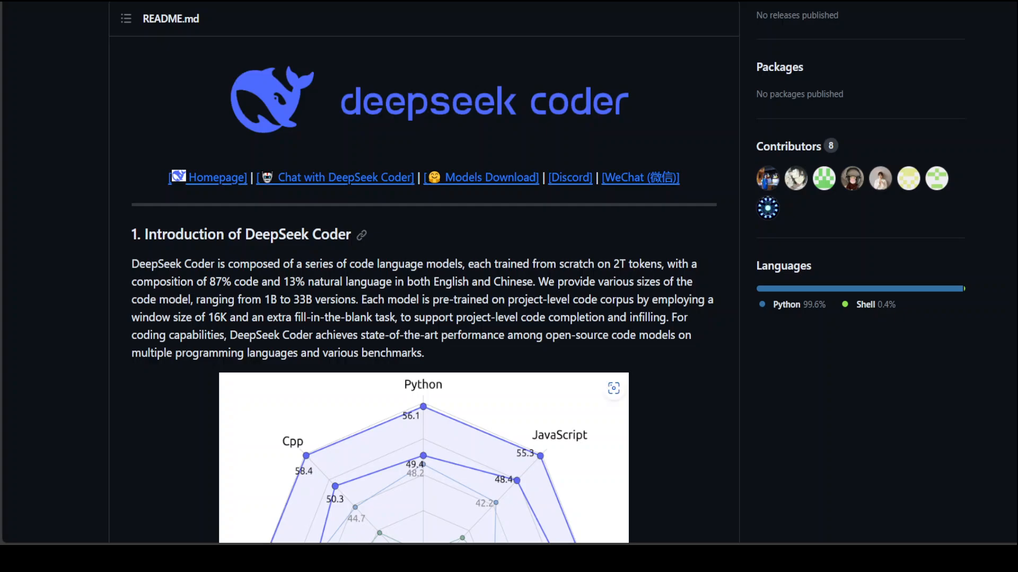
# - Copy the DeepSeek-Coder repository's HTTPS clone URL from GitHub's Code menu
pyautogui.scroll(-3)
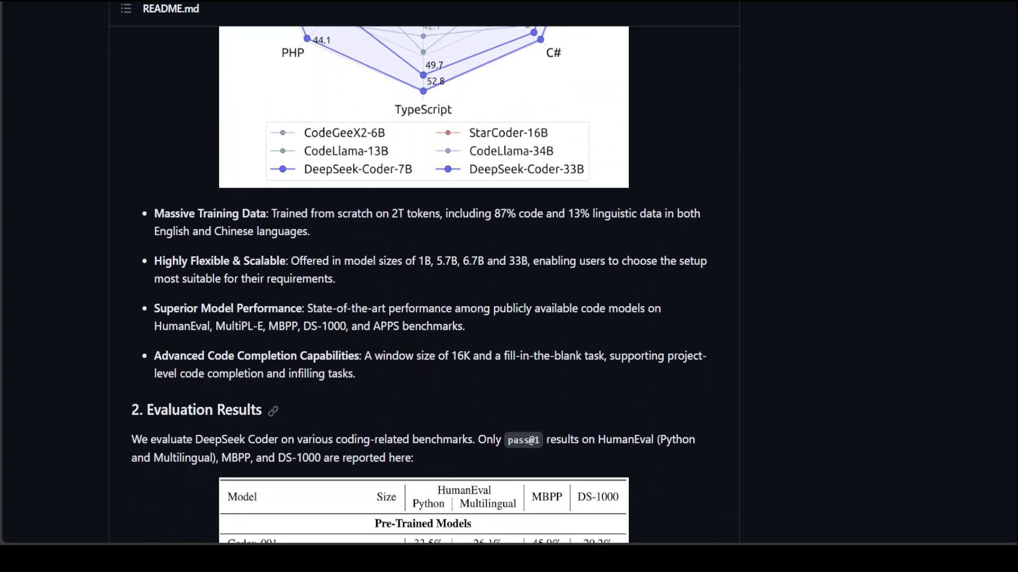
pyautogui.scroll(-3)
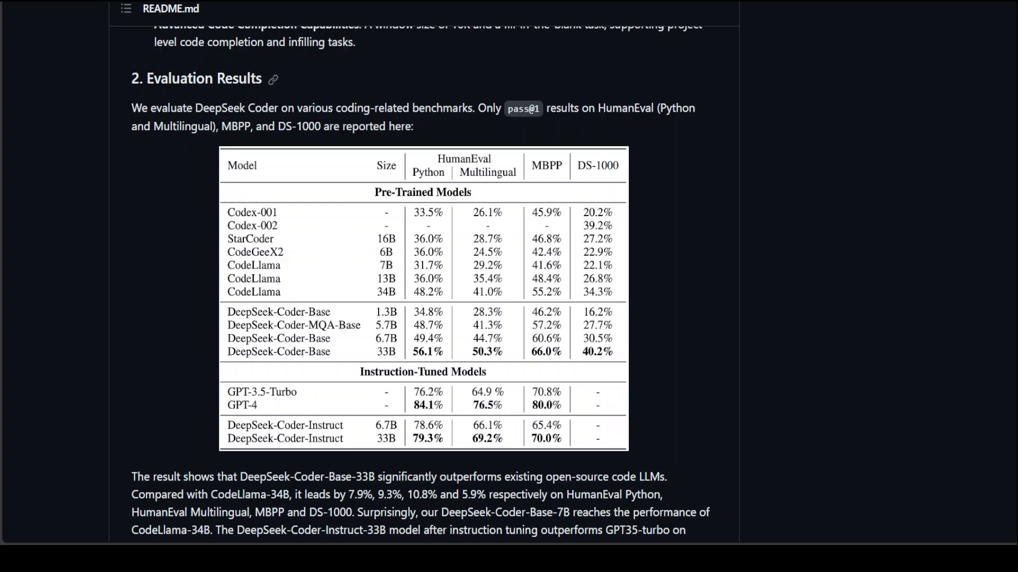
pyautogui.moveTo(612, 165)
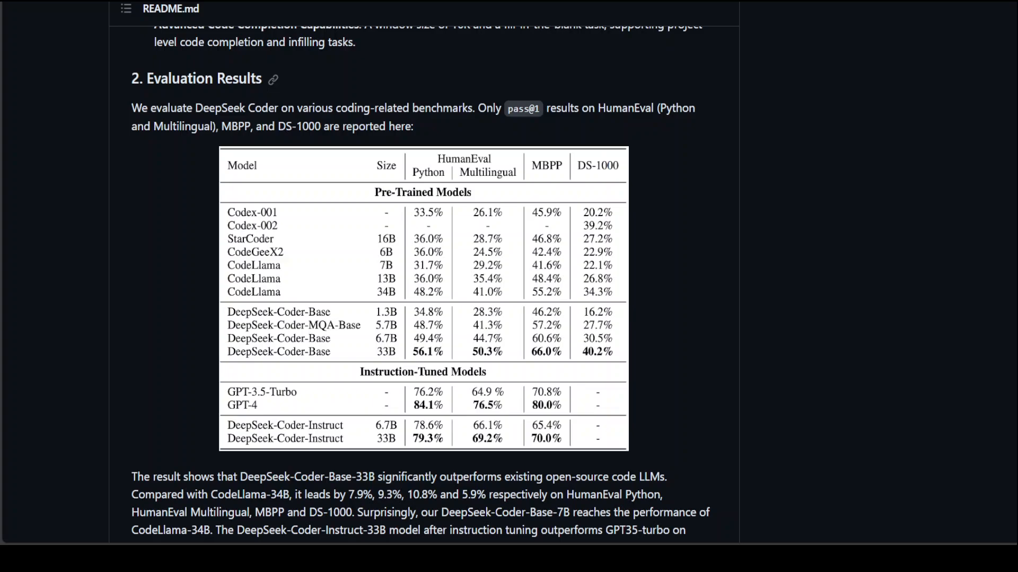
pyautogui.scroll(-3)
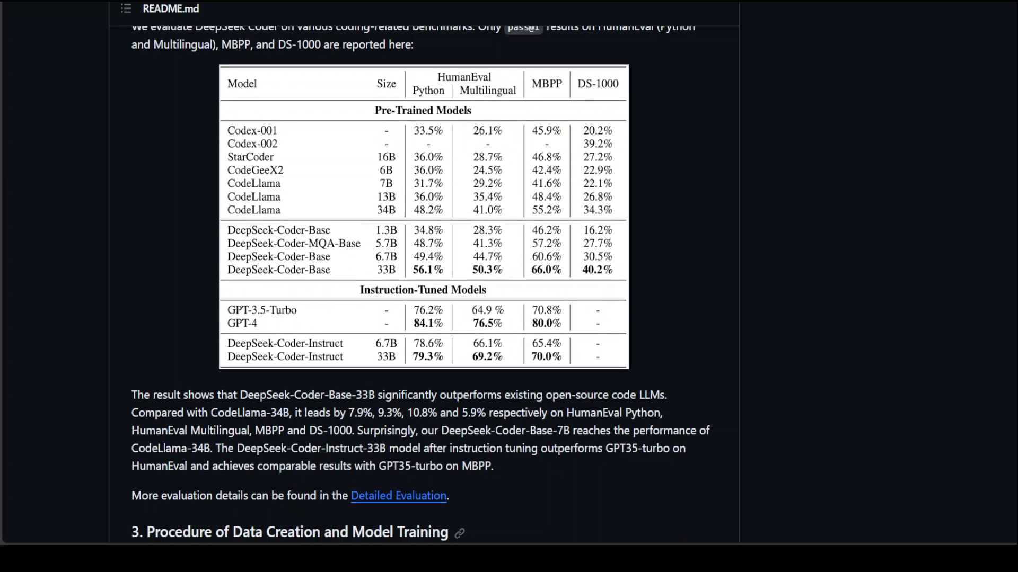
pyautogui.scroll(-3)
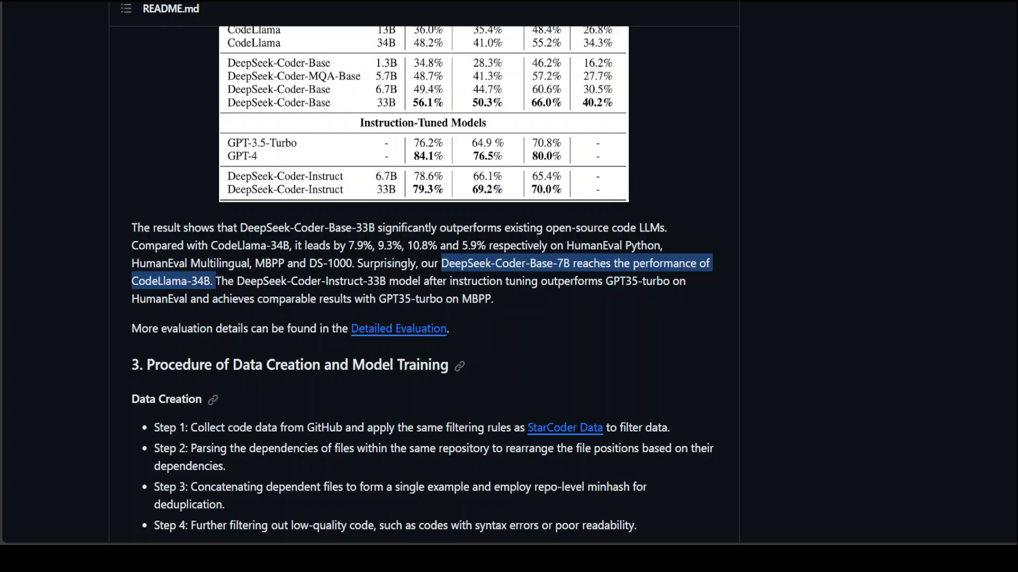
pyautogui.scroll(3)
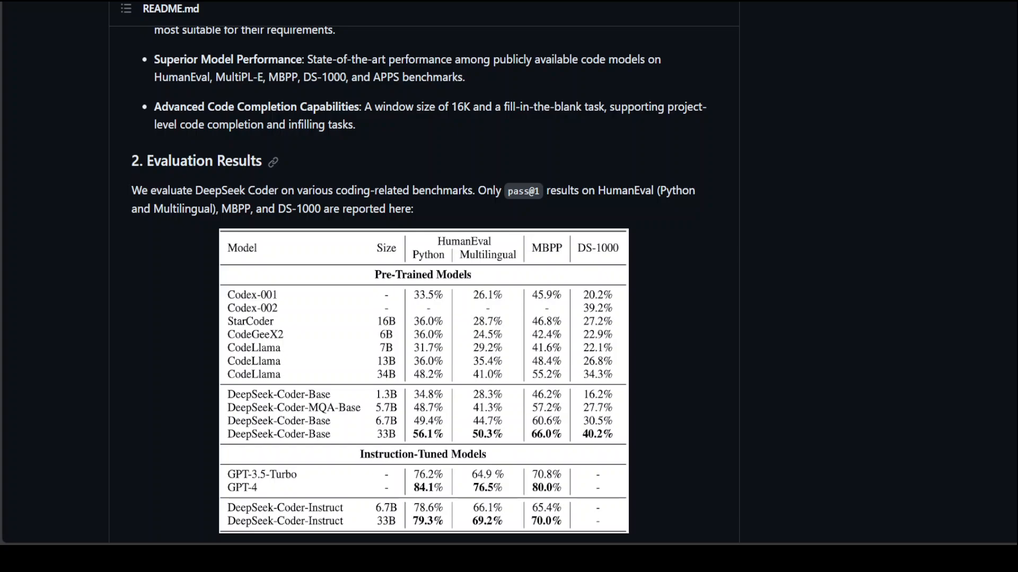
pyautogui.scroll(3)
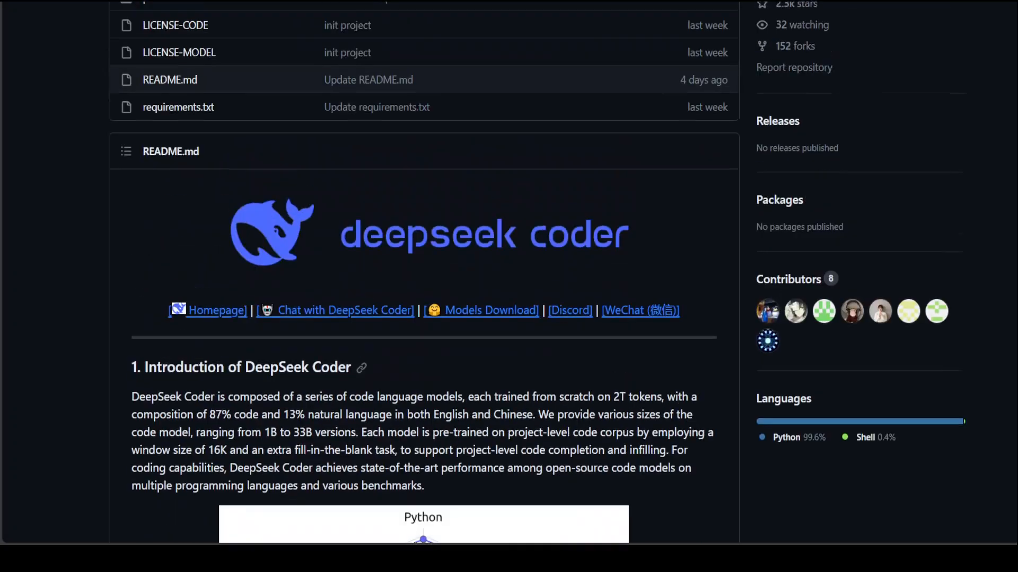
pyautogui.click(706, 156)
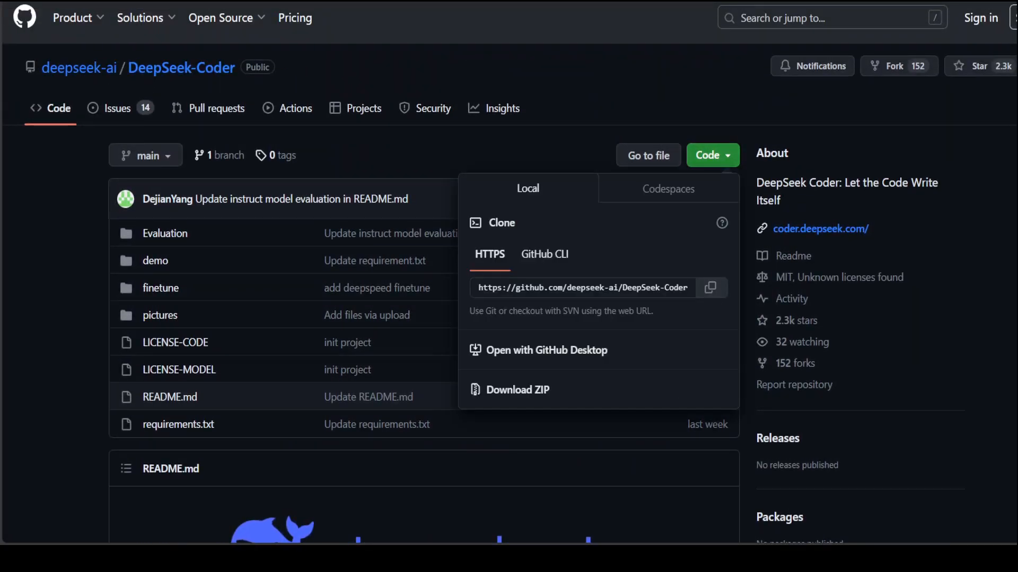
pyautogui.click(711, 287)
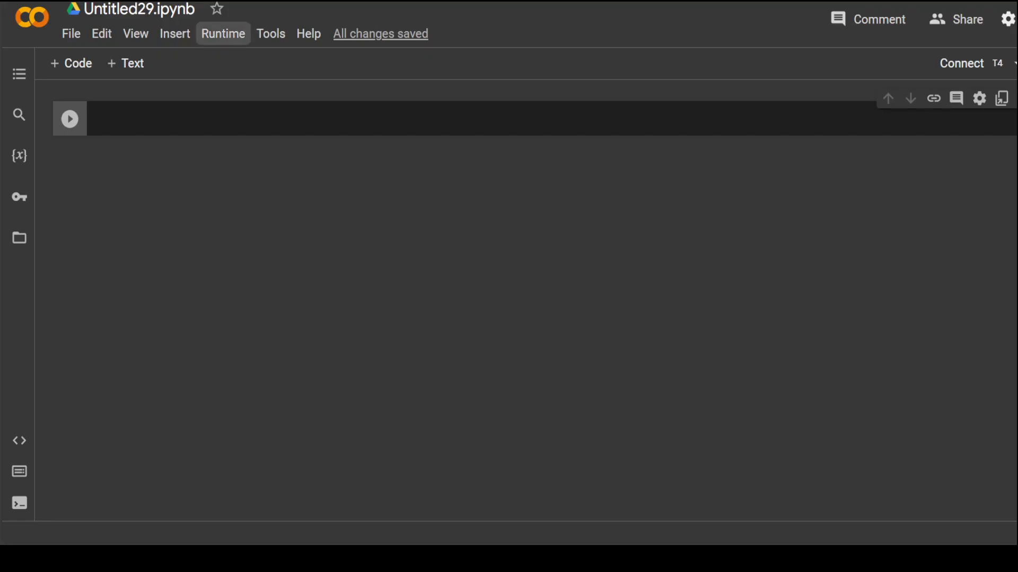
pyautogui.click(223, 33)
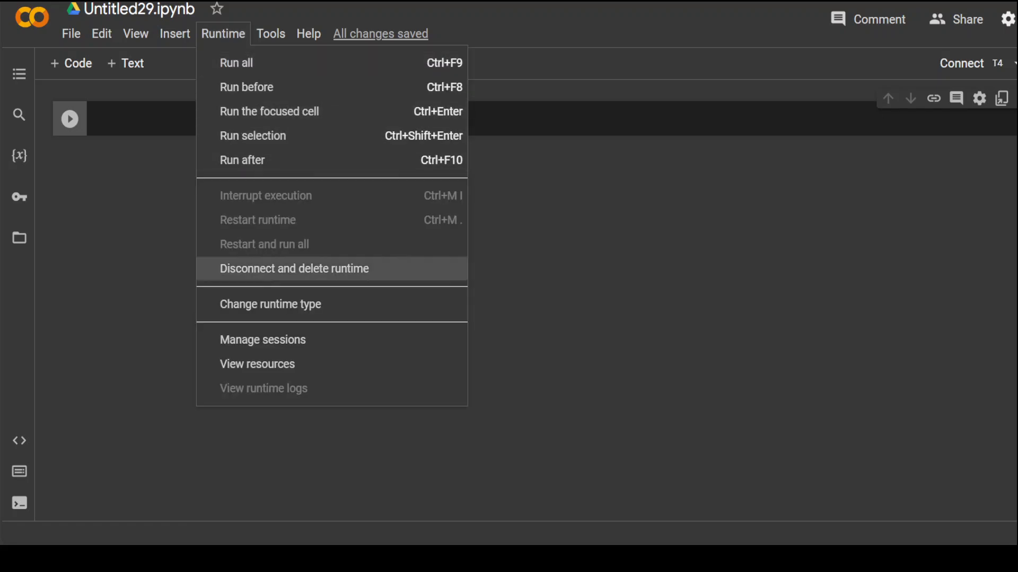
pyautogui.click(270, 303)
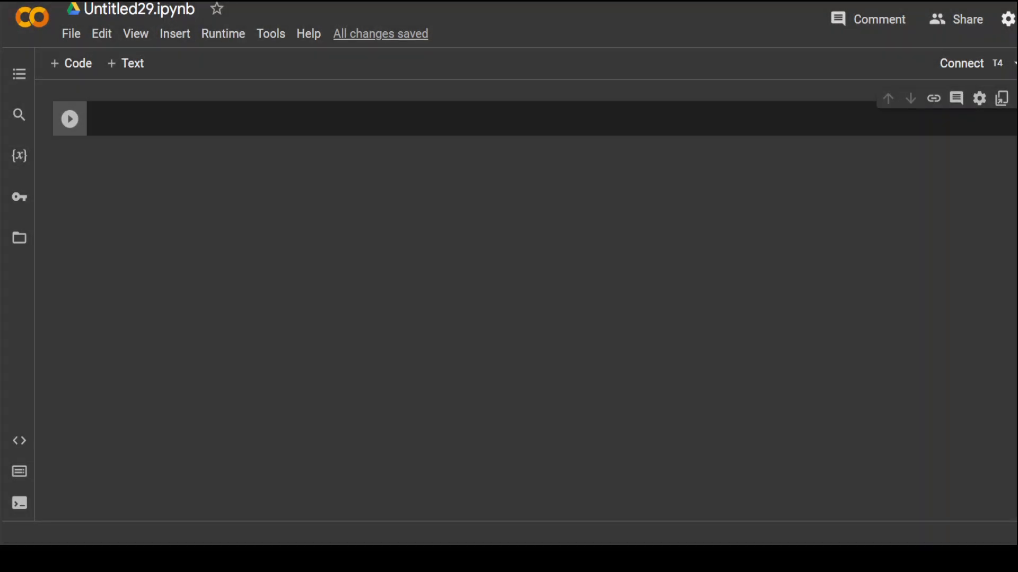
pyautogui.write('!')
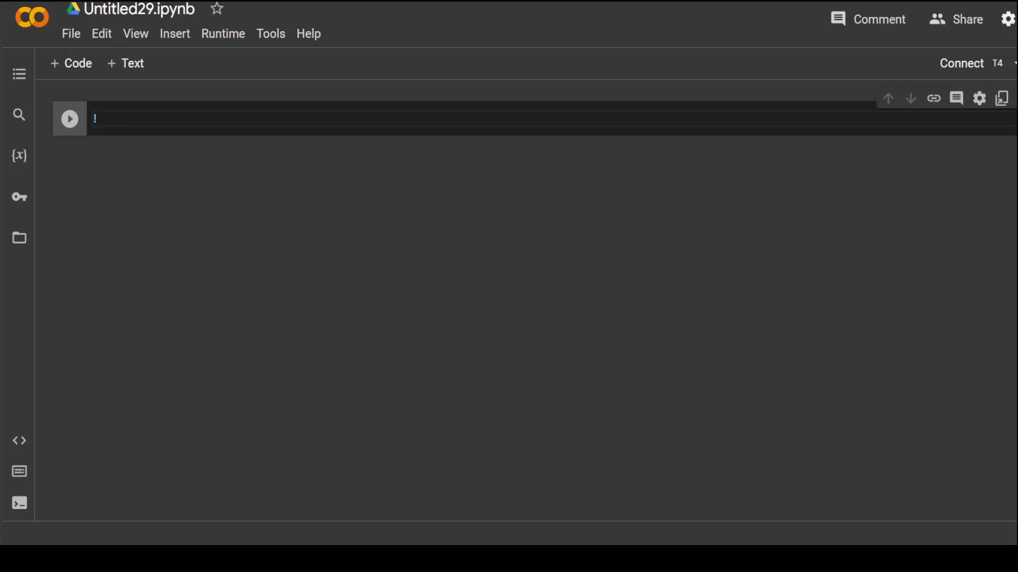
pyautogui.write('git clone')
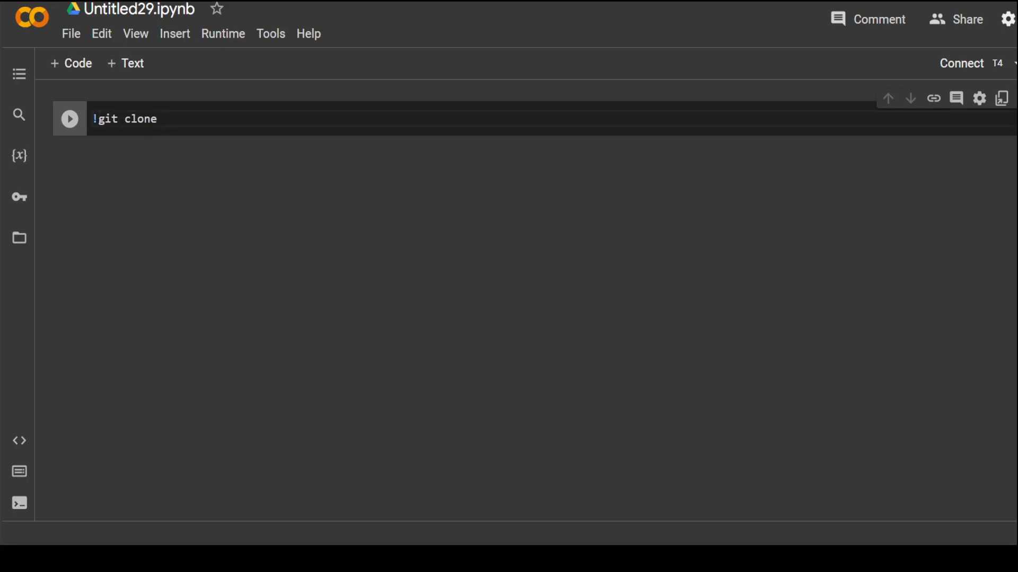
pyautogui.write('https://github.com/deepseek-ai/DeepSeek-Coder.git')
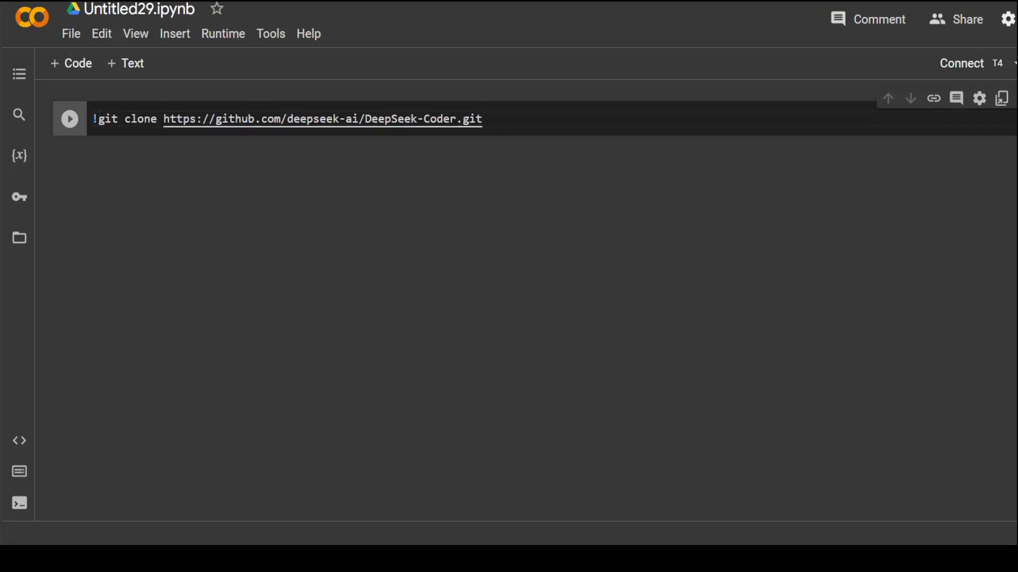
pyautogui.click(69, 119)
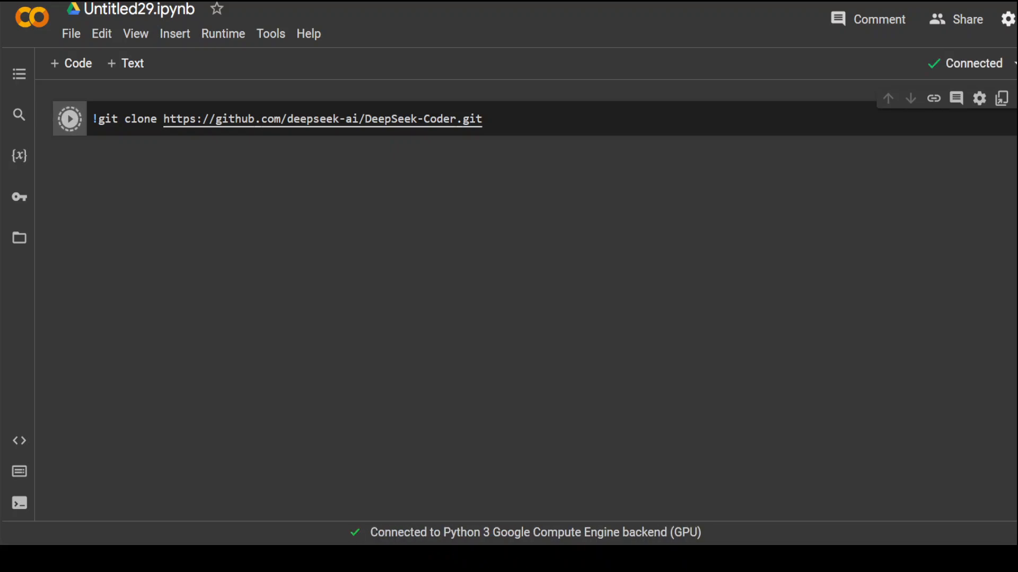
pyautogui.click(70, 119)
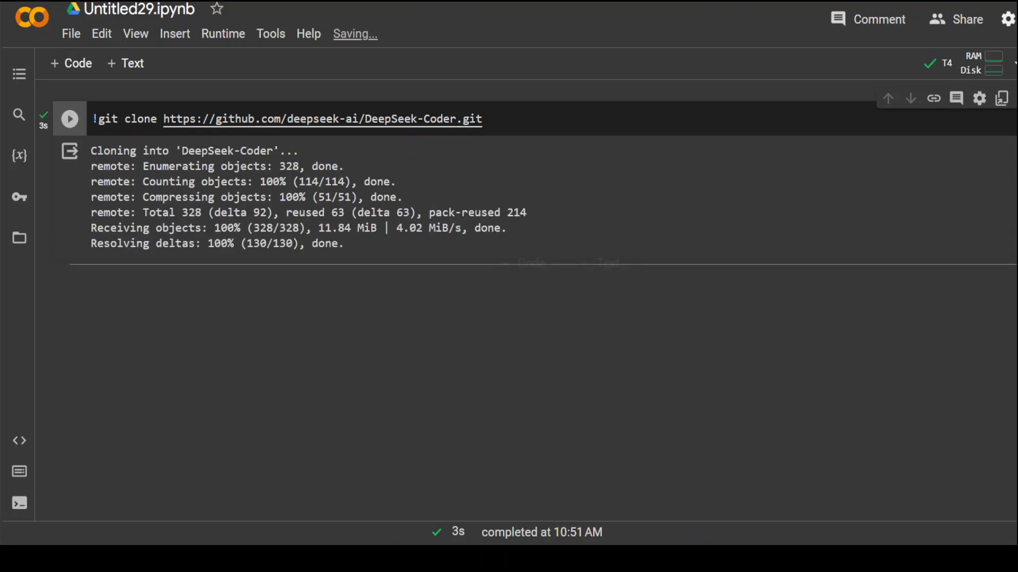
# - Run a new cell with !cd DeepSeek-Coder and view the cloned folder in Files
pyautogui.click(19, 237)
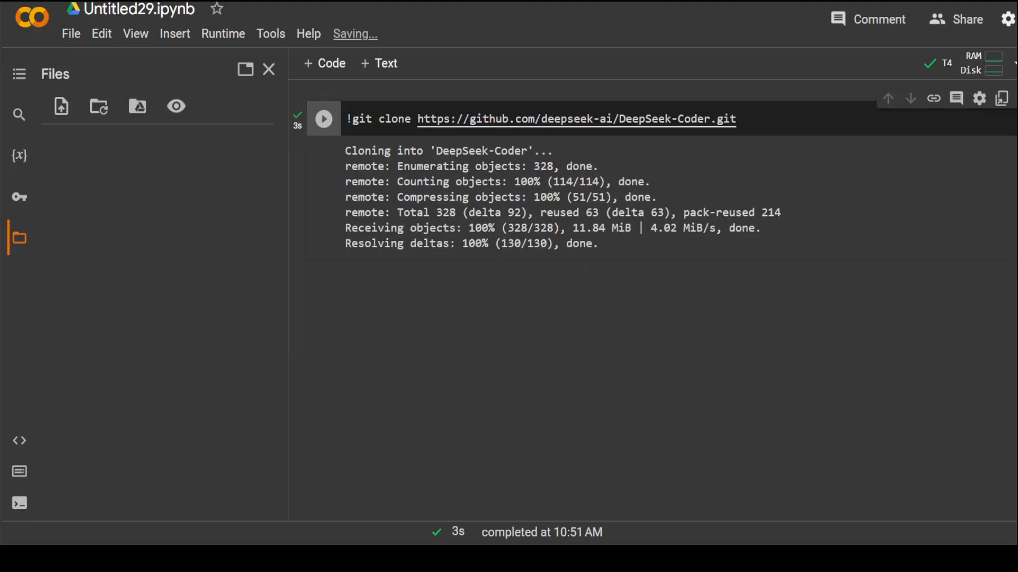
pyautogui.click(98, 106)
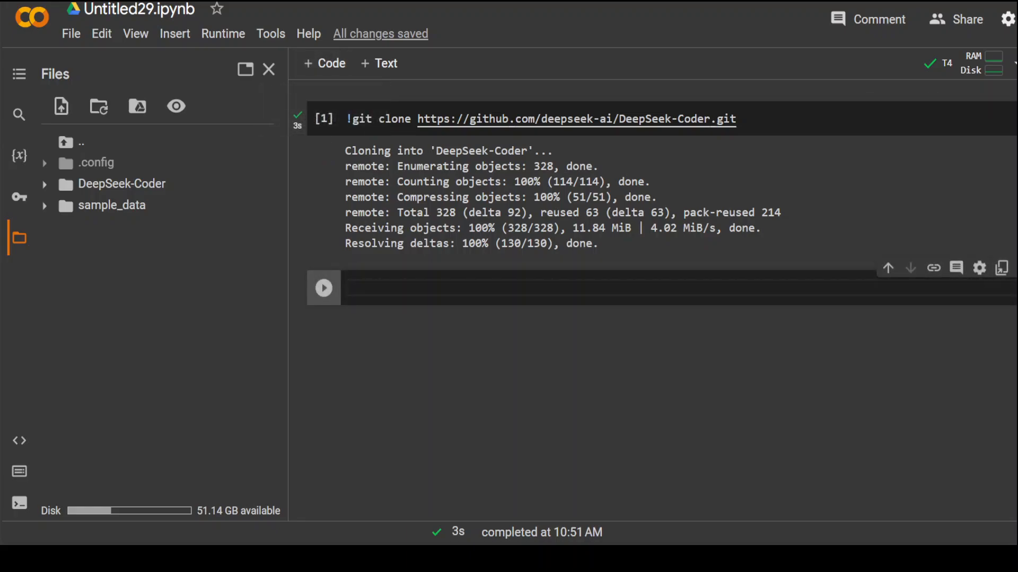
pyautogui.write('cd De')
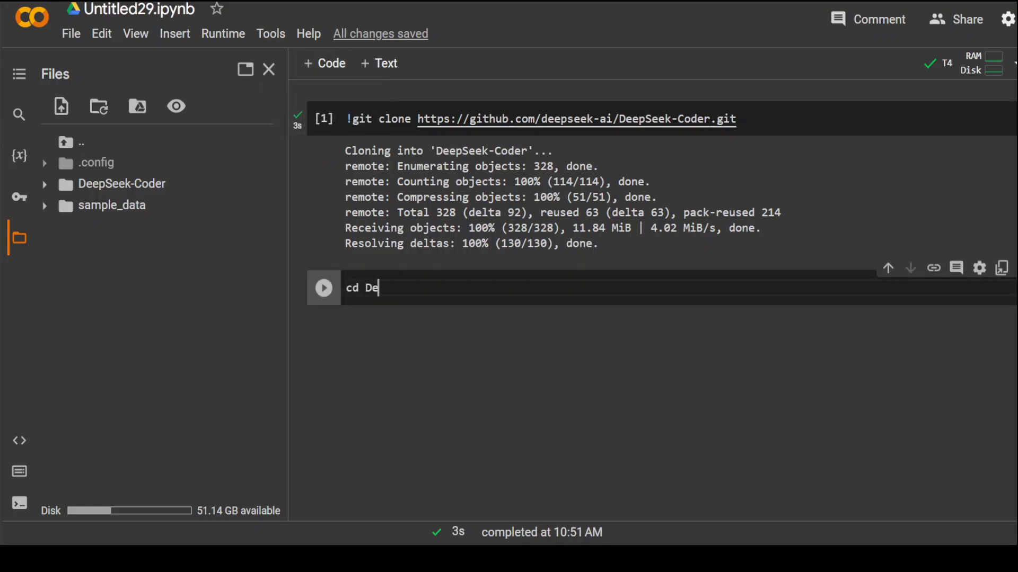
pyautogui.write('epS')
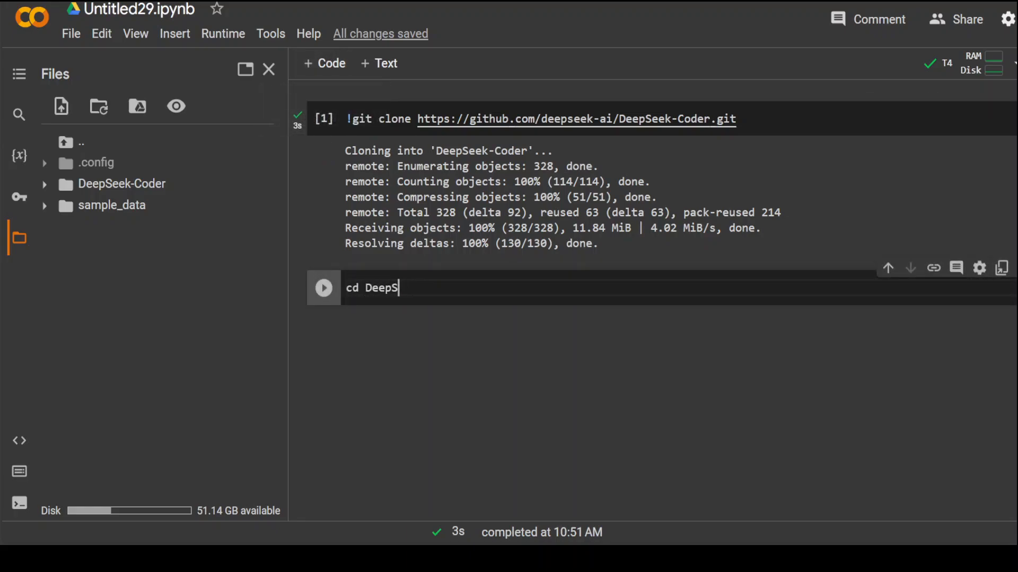
pyautogui.write('eek-oder')
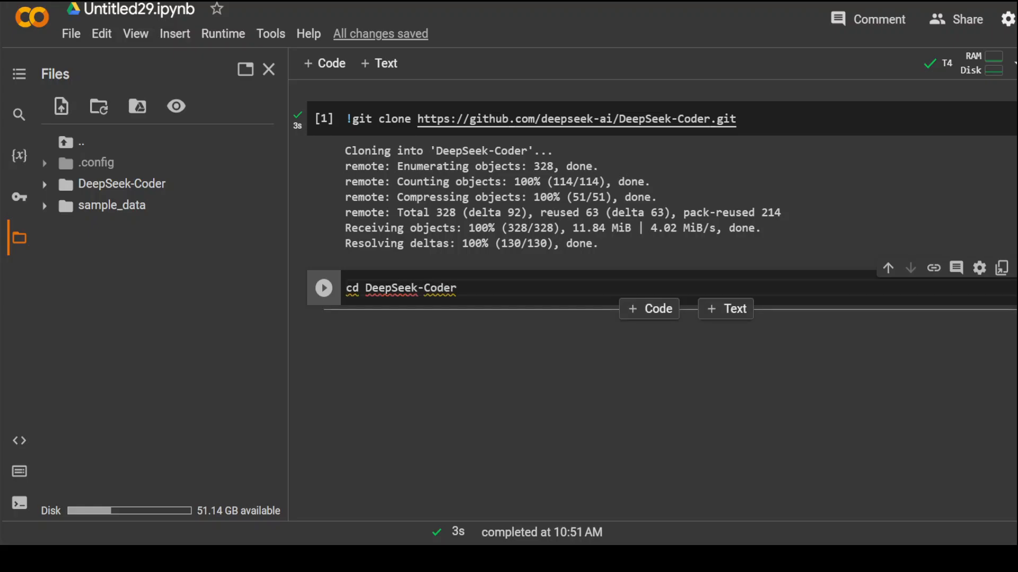
pyautogui.write('!')
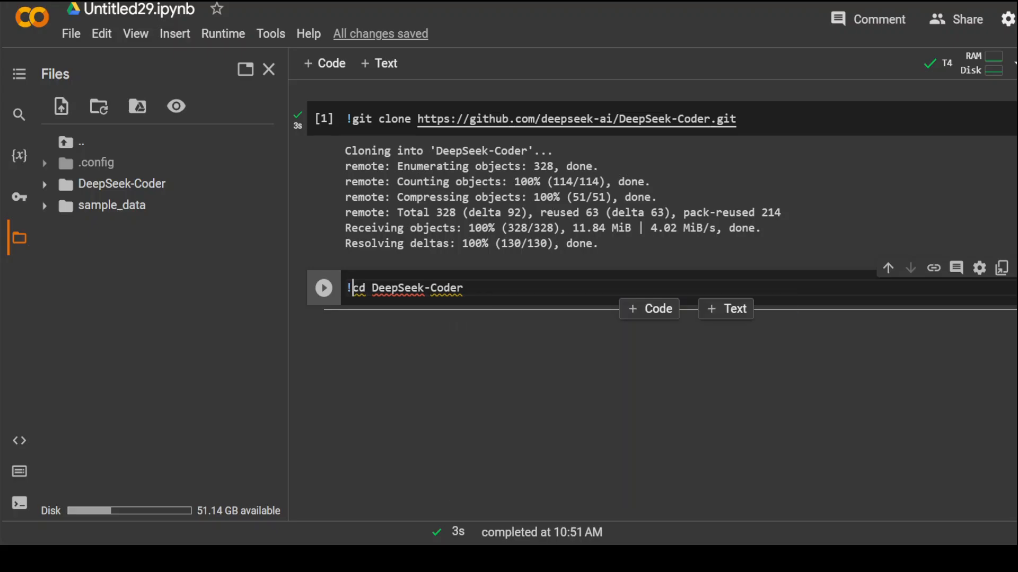
pyautogui.click(323, 287)
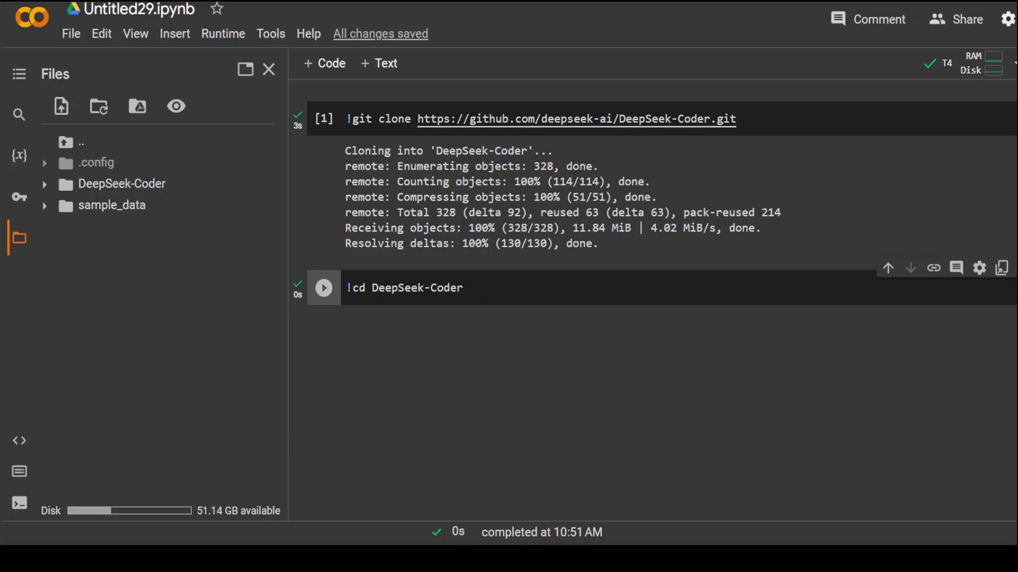
# - Attempt !pip install -r requirements.txt, which fails, then check the directory with !pwd
pyautogui.click(324, 63)
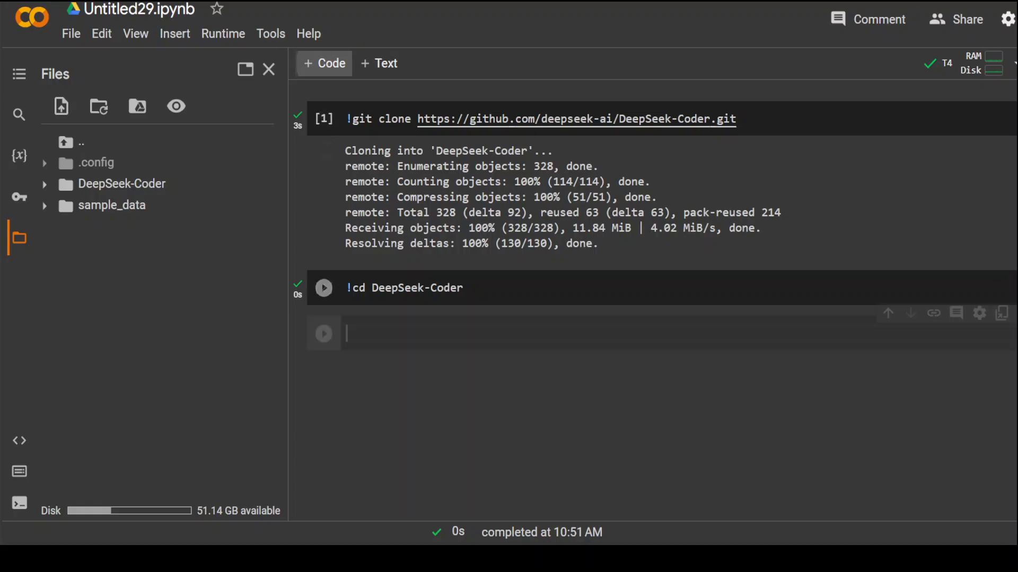
pyautogui.write('!pip install -r requirements.txt')
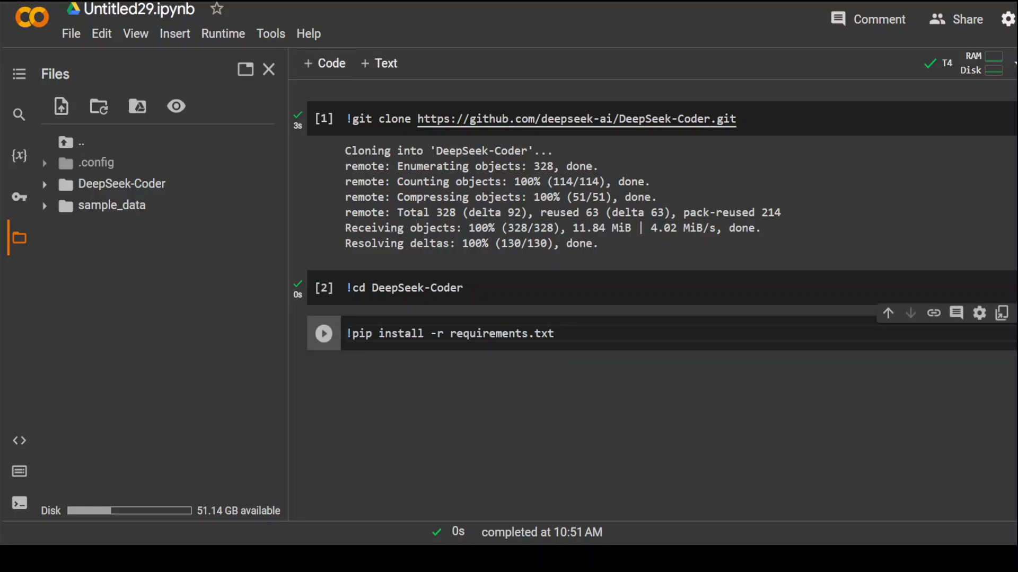
pyautogui.click(324, 334)
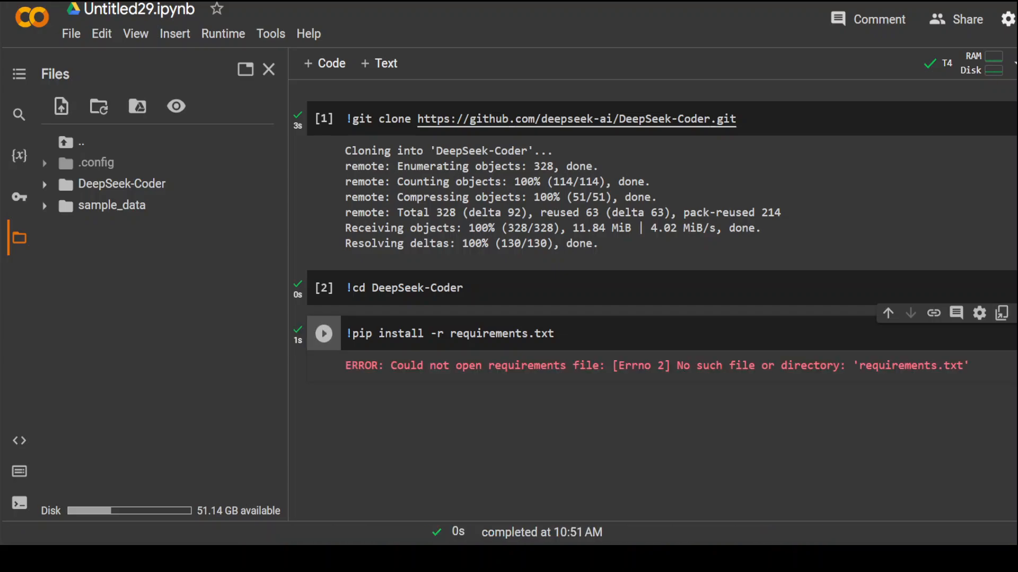
pyautogui.tripleClick(450, 333)
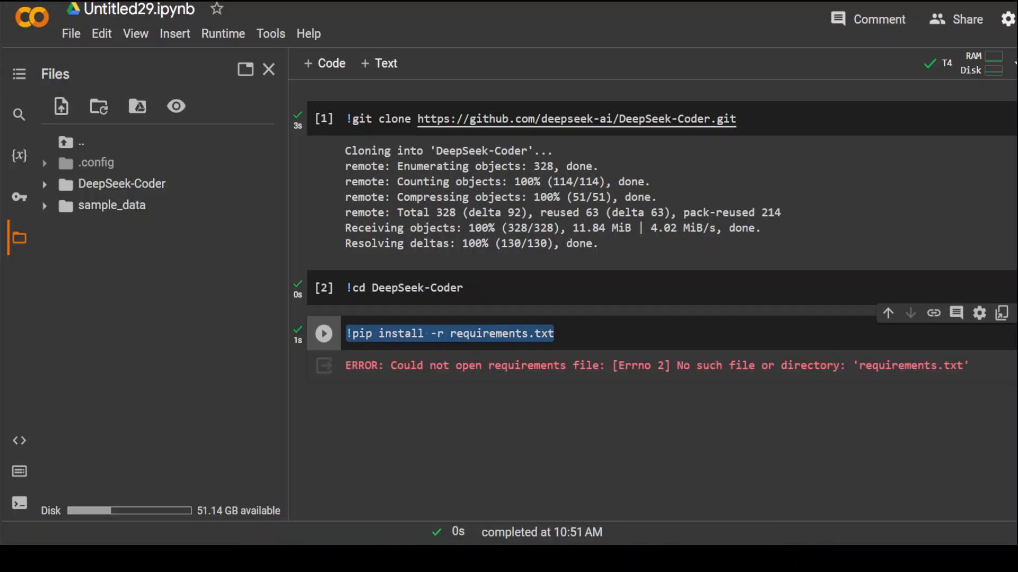
pyautogui.write('!pwd')
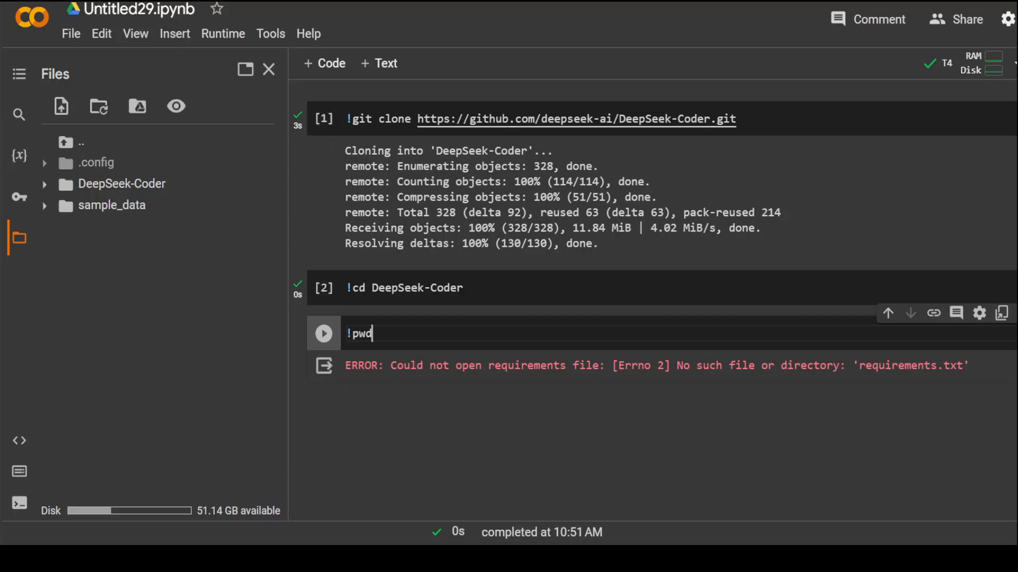
pyautogui.click(323, 333)
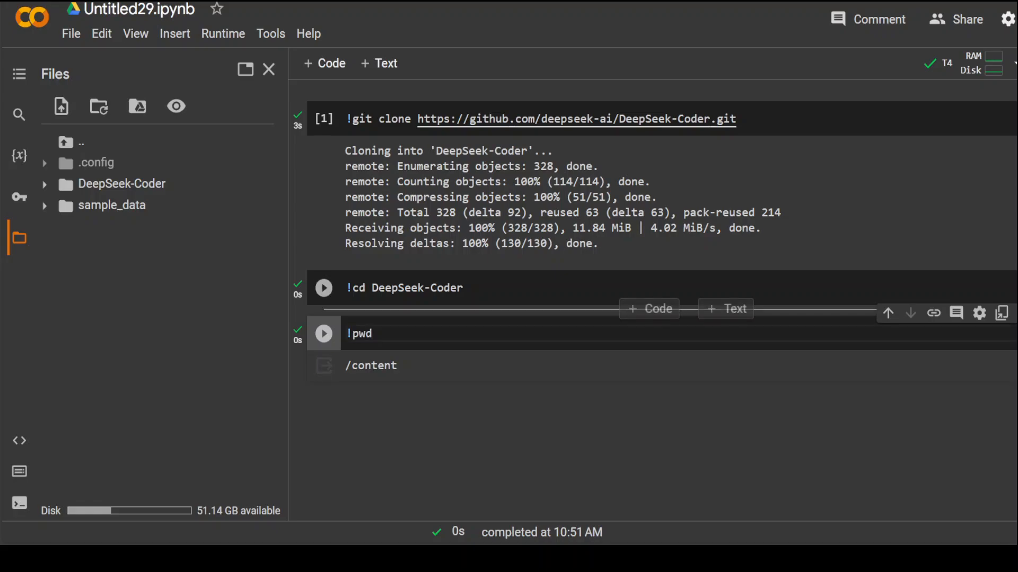
# - Change the cell to cd DeepSeek-Coder and confirm the new directory with !pwd
pyautogui.click(422, 287)
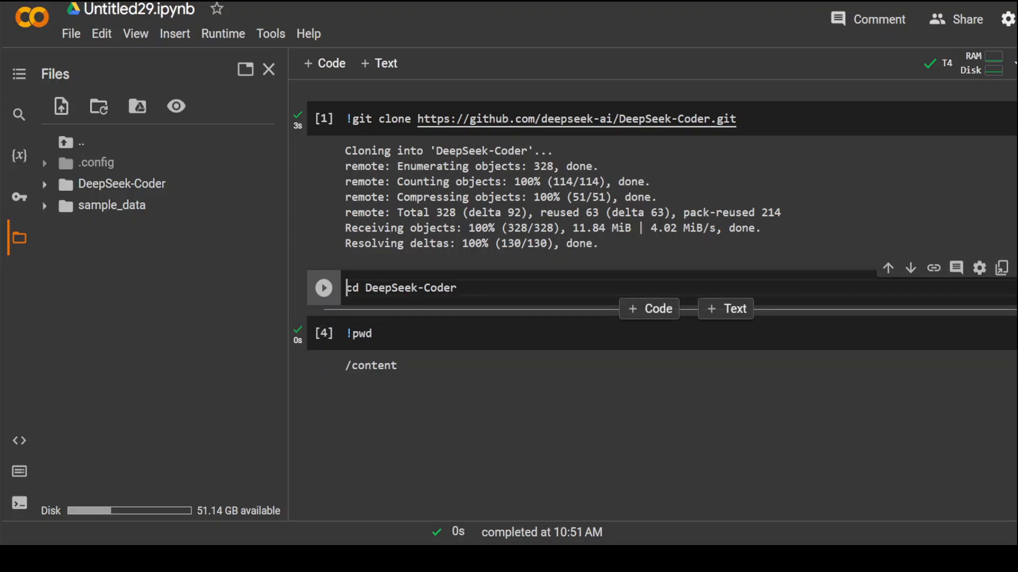
pyautogui.click(324, 287)
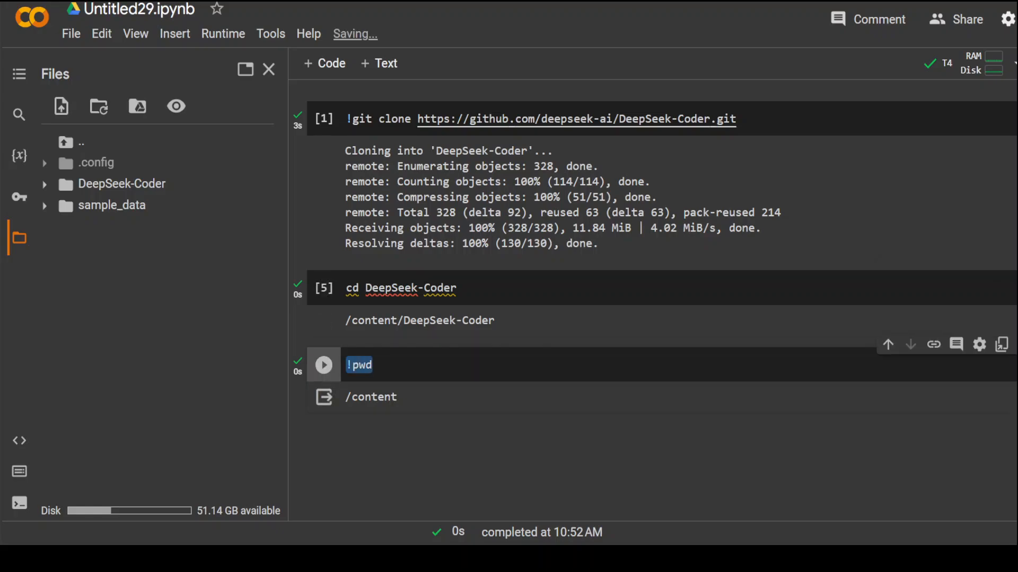
pyautogui.click(323, 365)
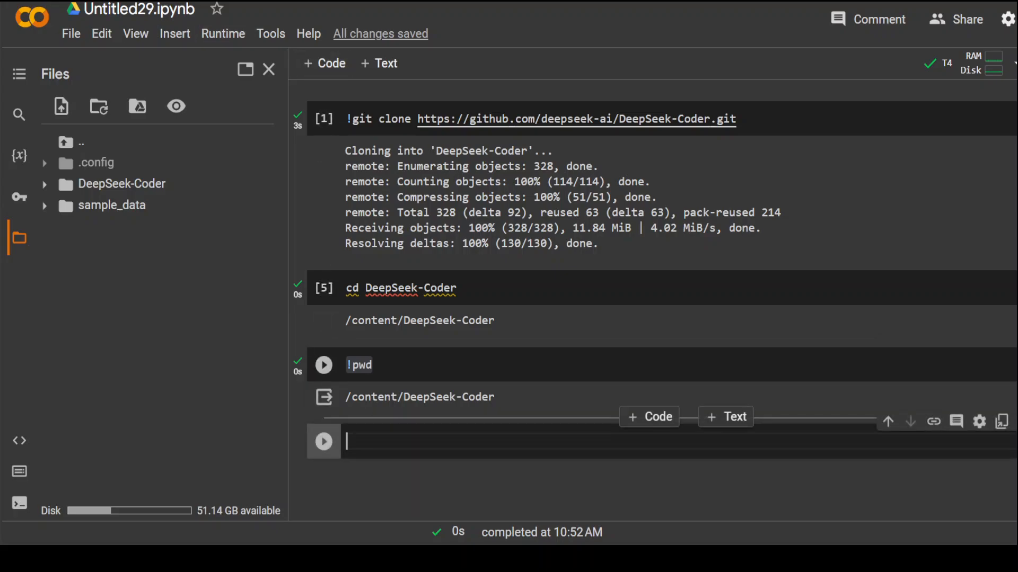
# - Install the repository's requirements with !pip install -r requirements.txt
pyautogui.write('!pip install -r requirements.txt')
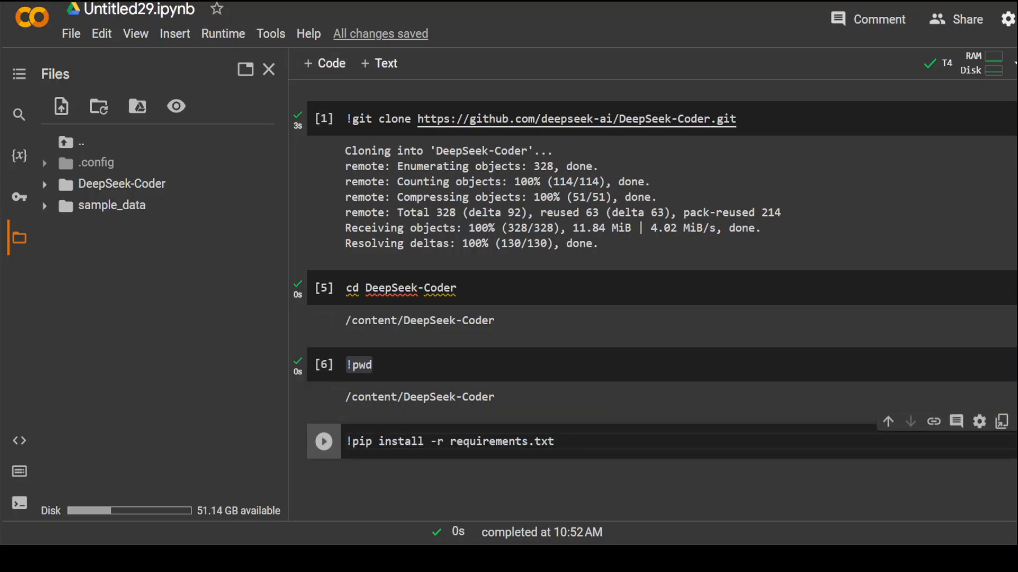
pyautogui.scroll(-3)
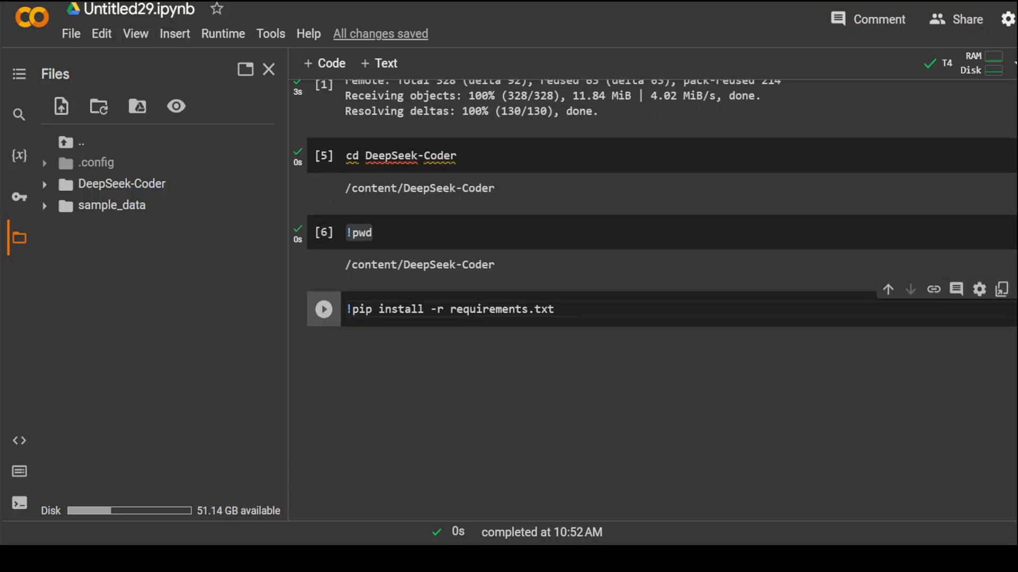
pyautogui.click(323, 309)
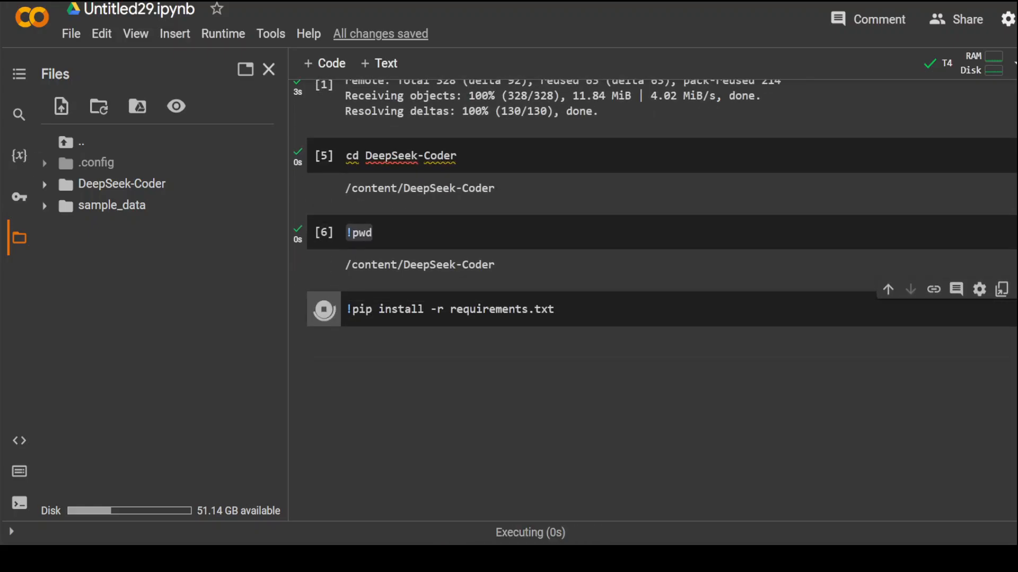
pyautogui.click(269, 70)
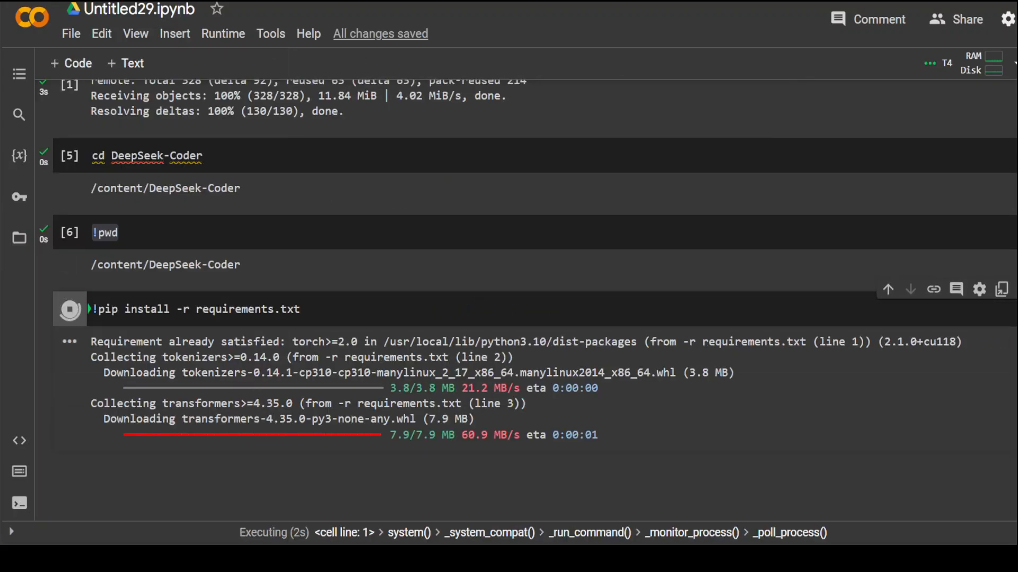
pyautogui.scroll(-3)
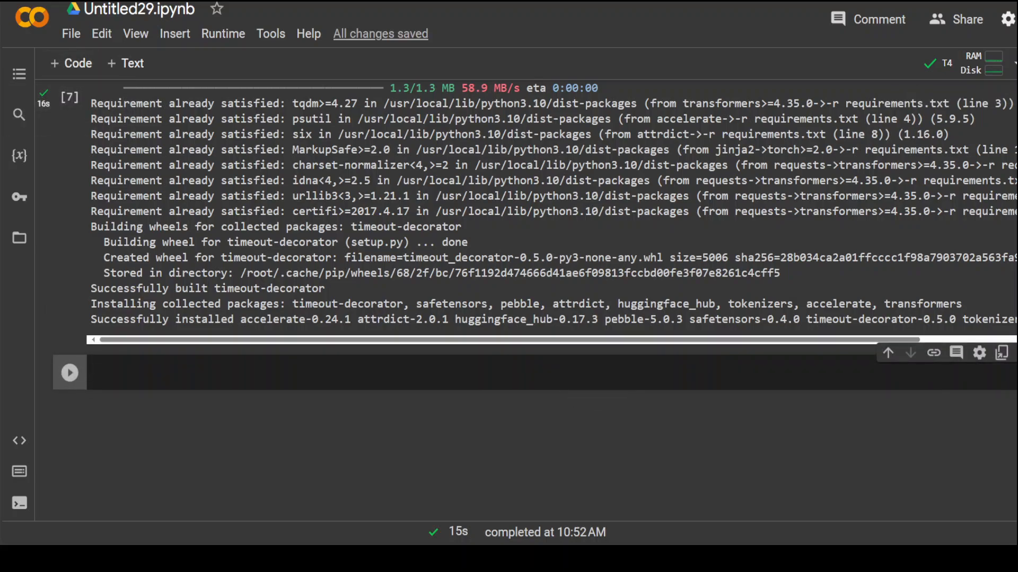
# - Run AutoTokenizer and AutoModelForCausalLM from_pretrained for deepseek-coder-6.7b-base with .cuda()
pyautogui.write('from transformers import AutoTokenizer, AutoModelForCausalLM')
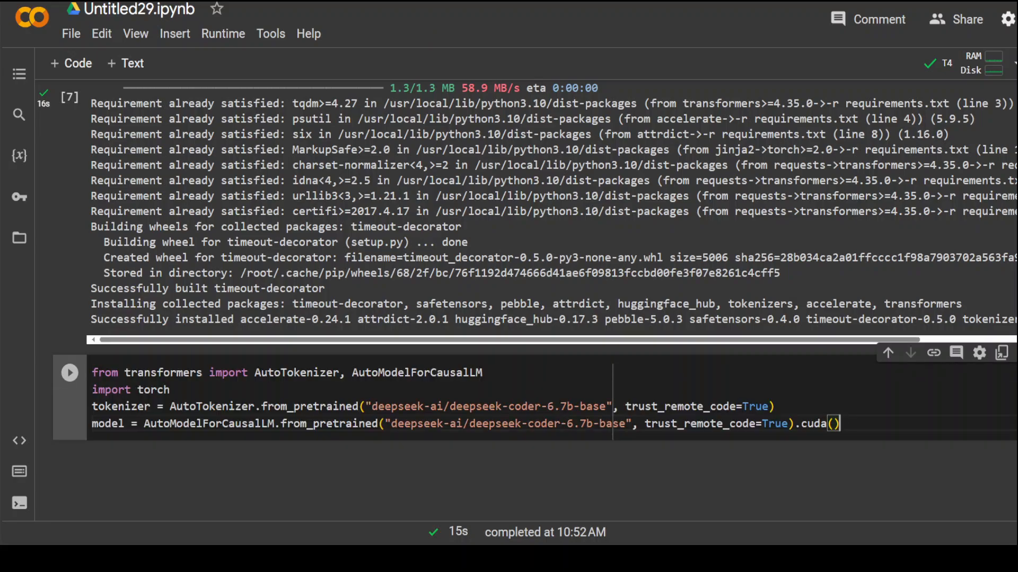
pyautogui.doubleClick(413, 407)
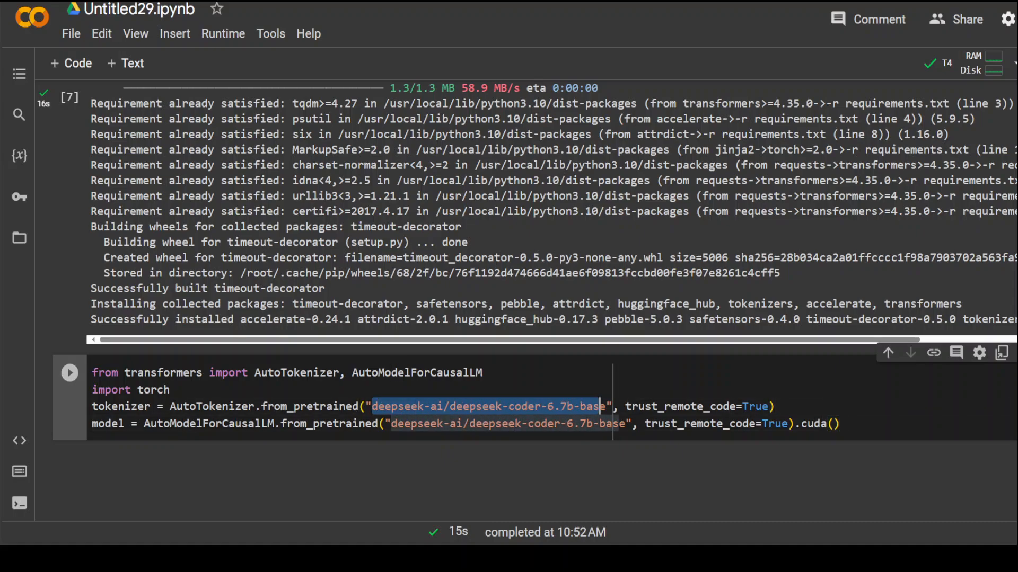
pyautogui.click(70, 372)
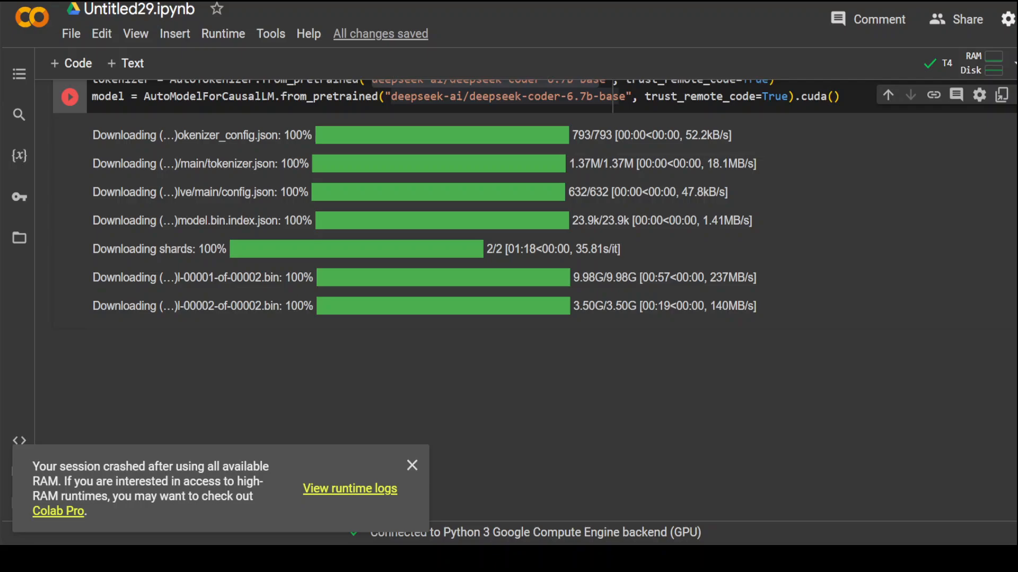
# - Run cd DeepSeek-Coder to enter /home/ec2-user/SageMaker/DeepSeek-Coder
pyautogui.click(411, 465)
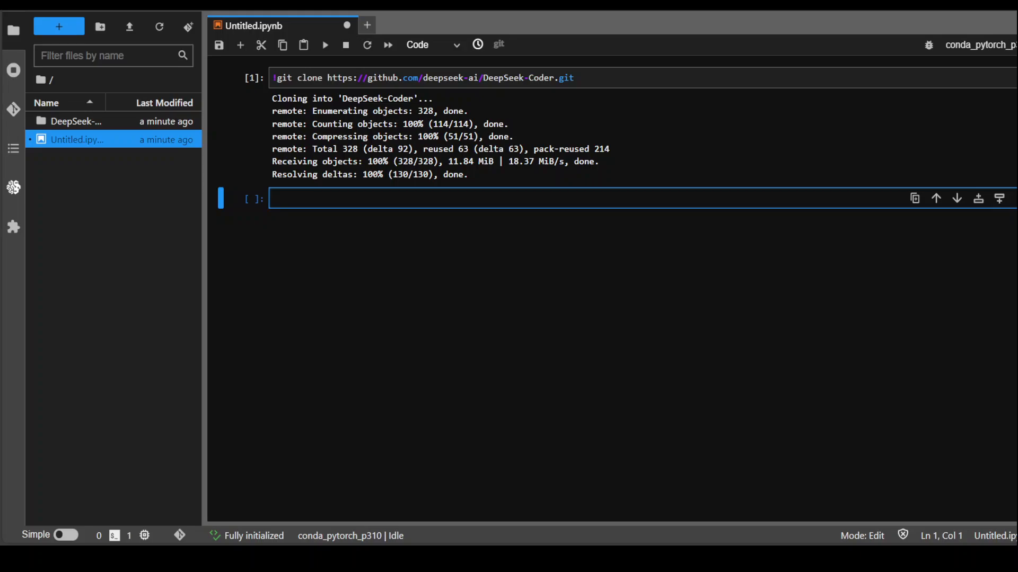
pyautogui.write('cd')
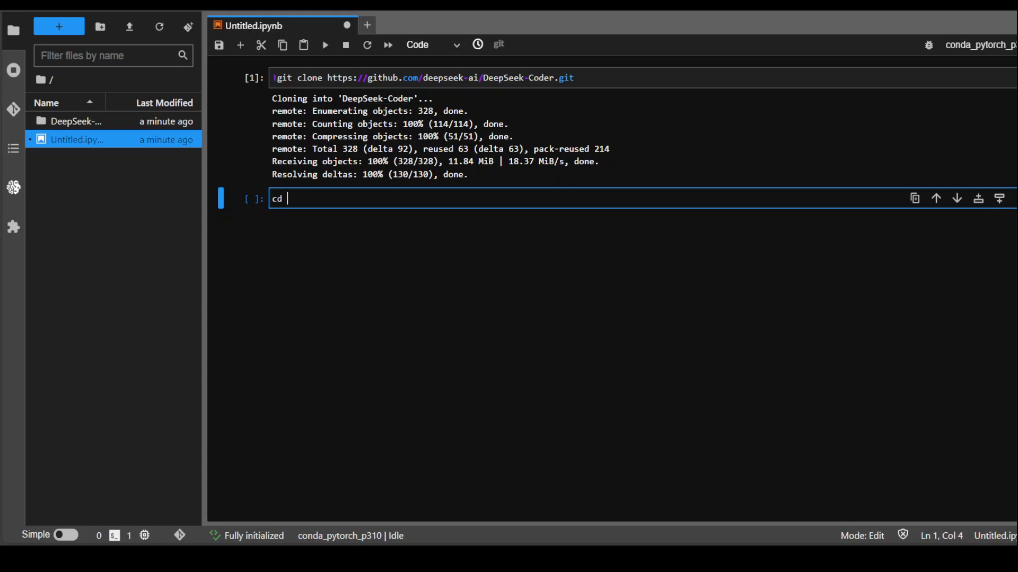
pyautogui.write('DeepS')
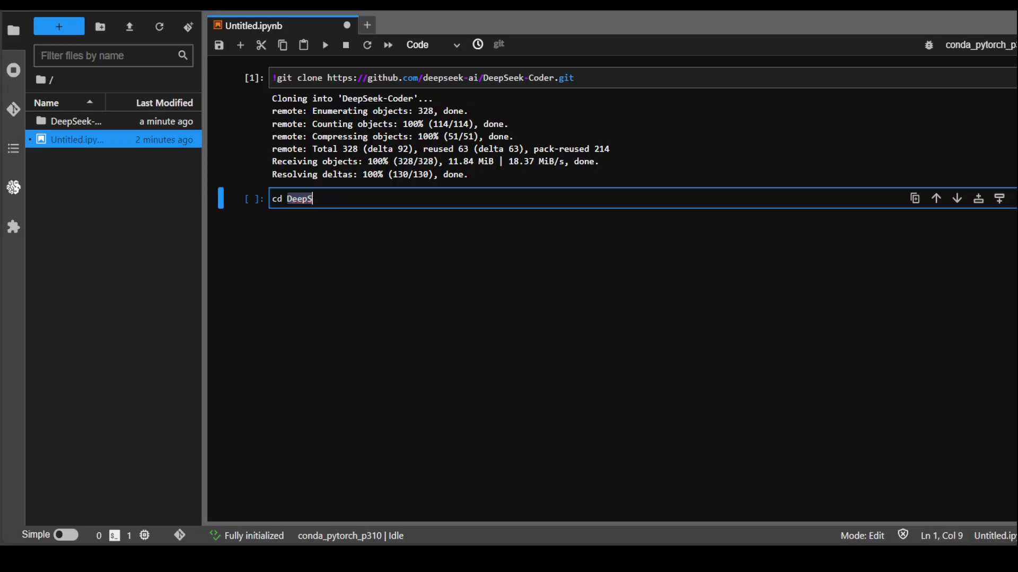
pyautogui.write('eeker-Coder')
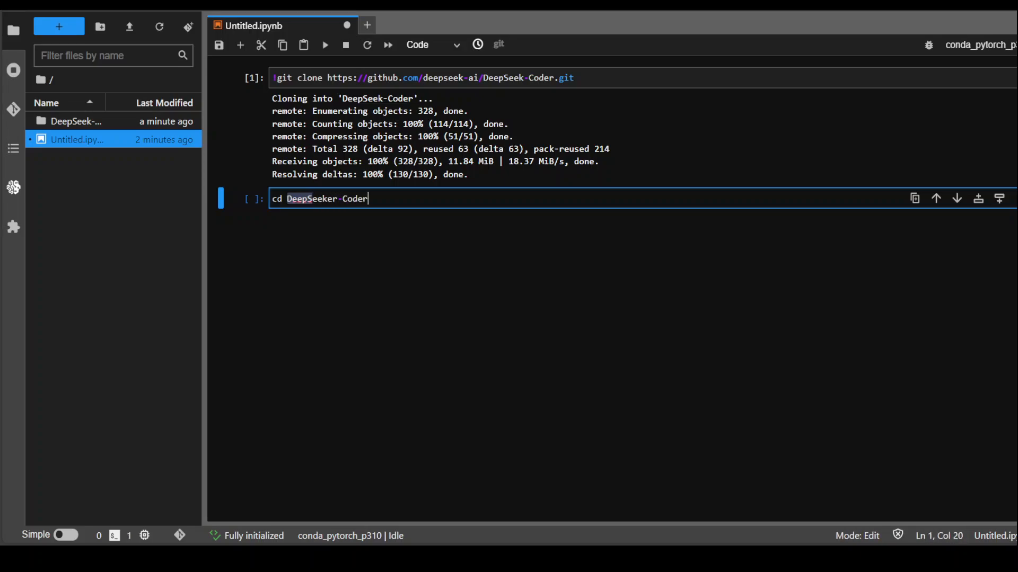
pyautogui.press('shift+enter')
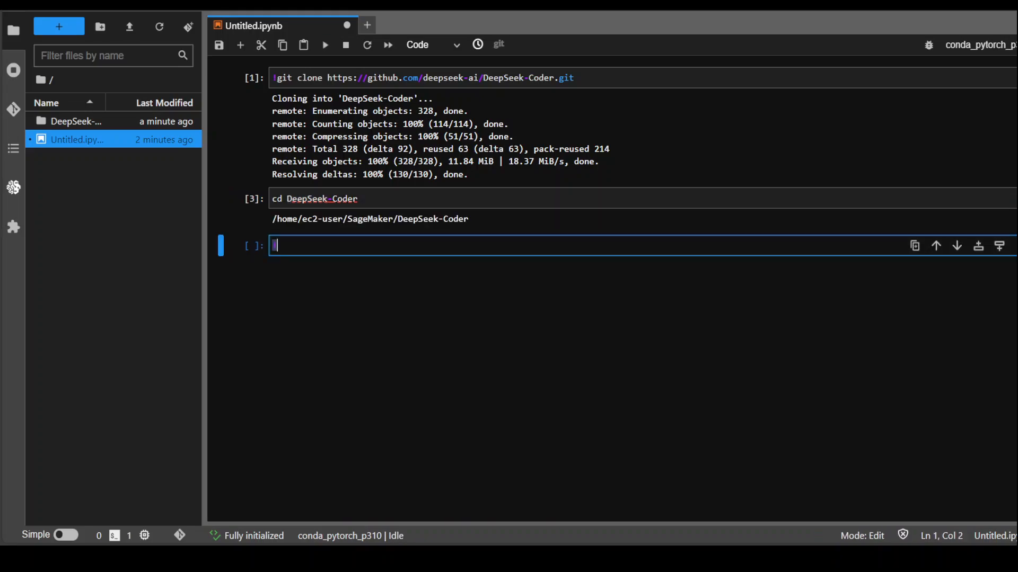
# - Run !pip install -r requirements.txt in the SageMaker notebook and check the output
pyautogui.write('!pip install -r requirements.txt')
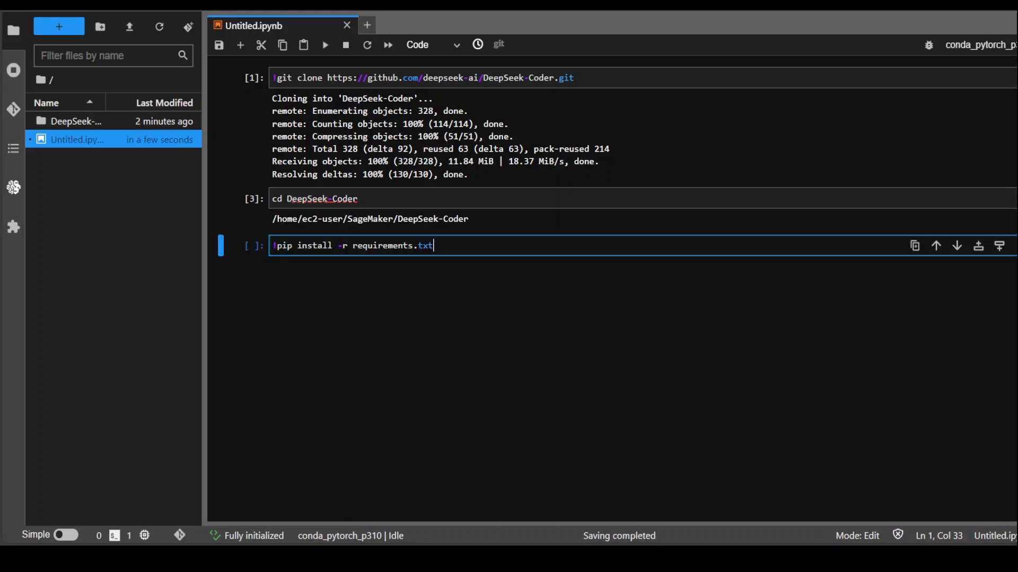
pyautogui.press('shift+enter')
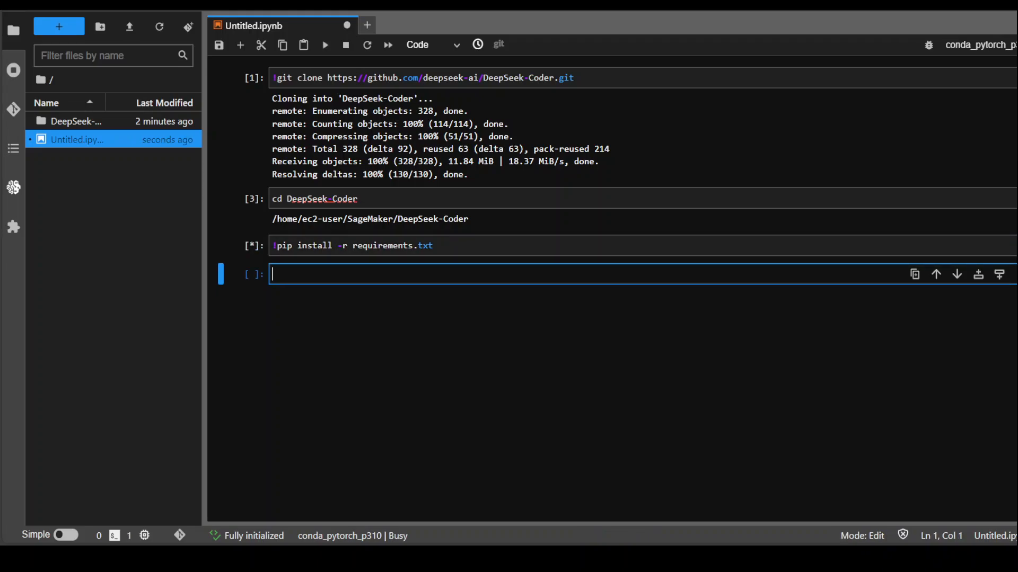
pyautogui.scroll(-3)
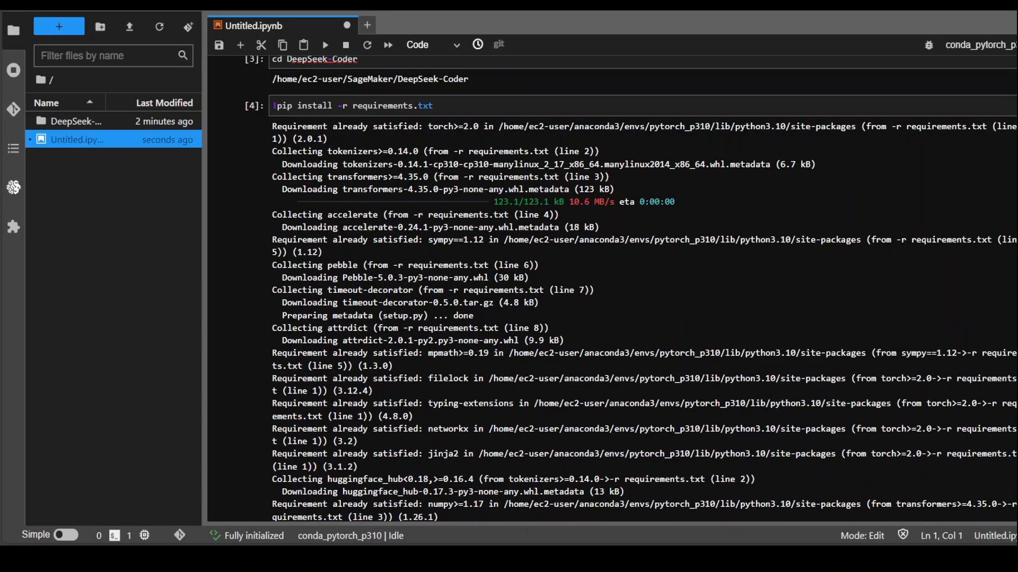
pyautogui.scroll(-3)
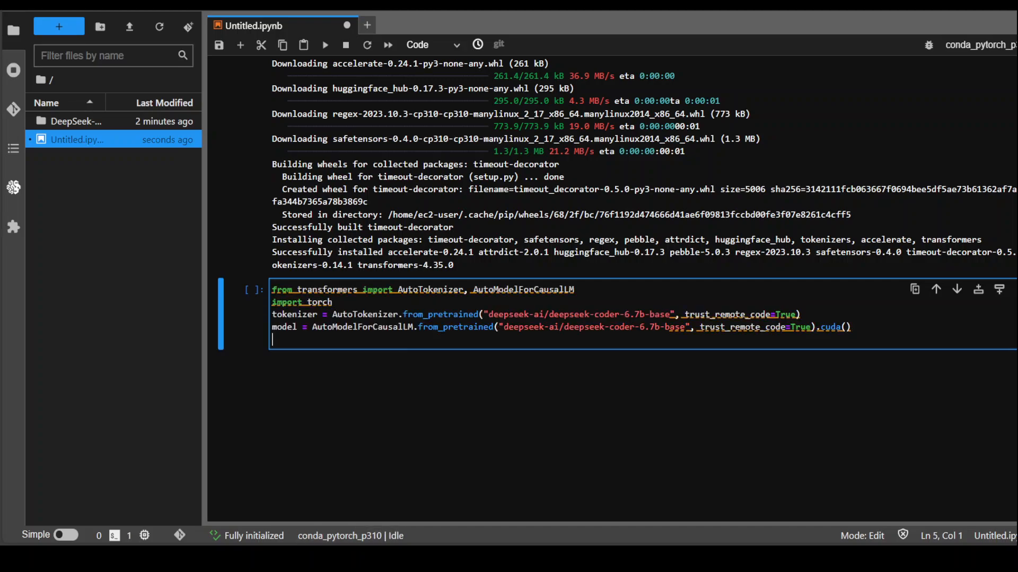
# - Execute the deepseek-coder-6.7b-base tokenizer and model loading cell
pyautogui.press('shift+enter')
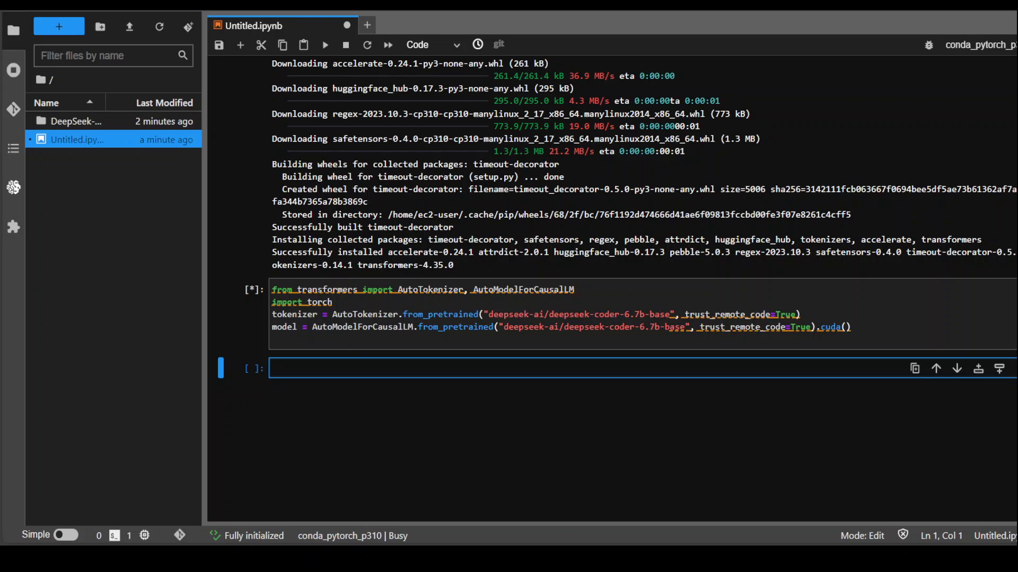
pyautogui.scroll(-3)
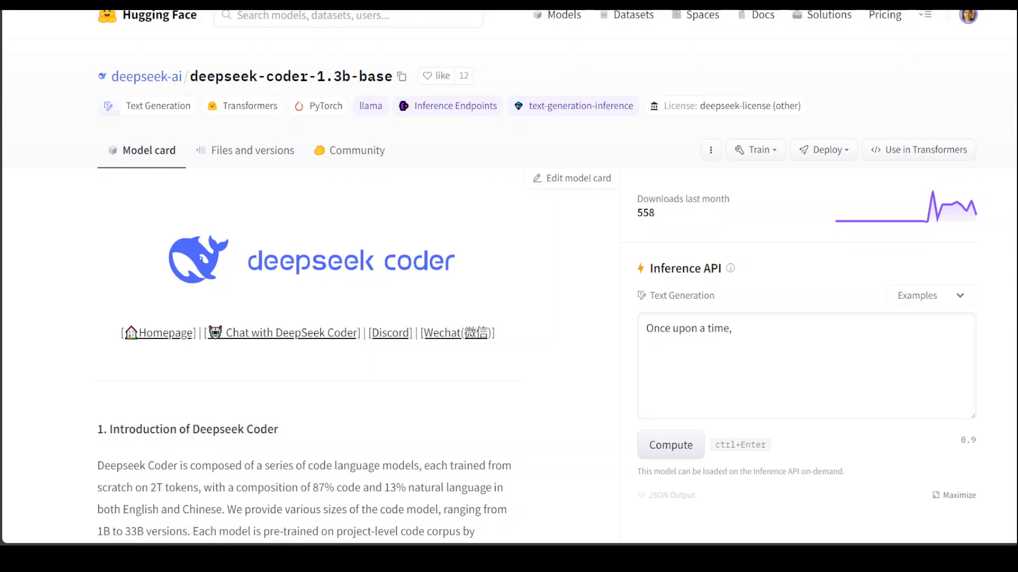
# - Open the deepseek-ai organisation page and scroll down to its seven models
pyautogui.click(145, 75)
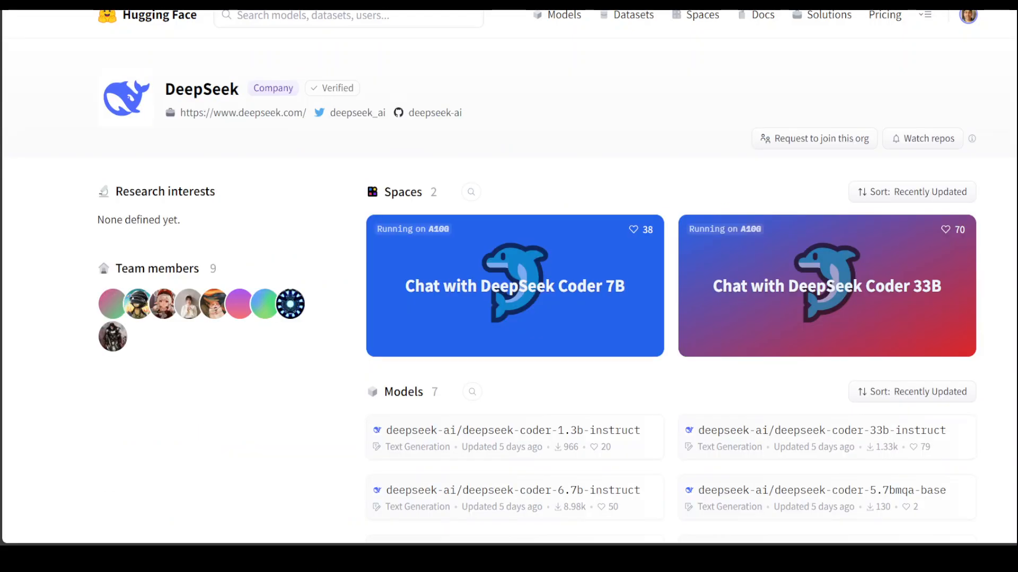
pyautogui.scroll(-3)
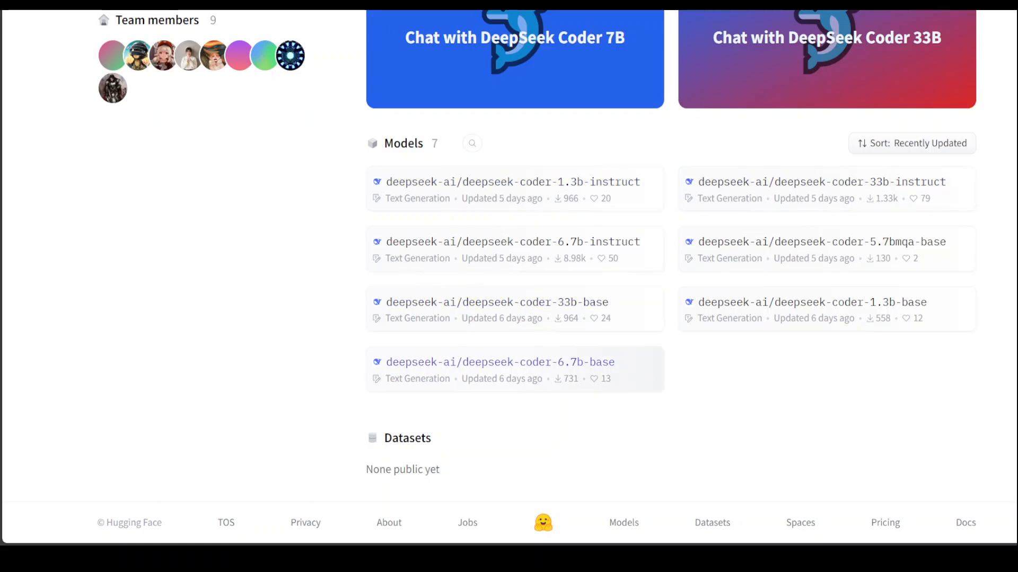
pyautogui.moveTo(811, 303)
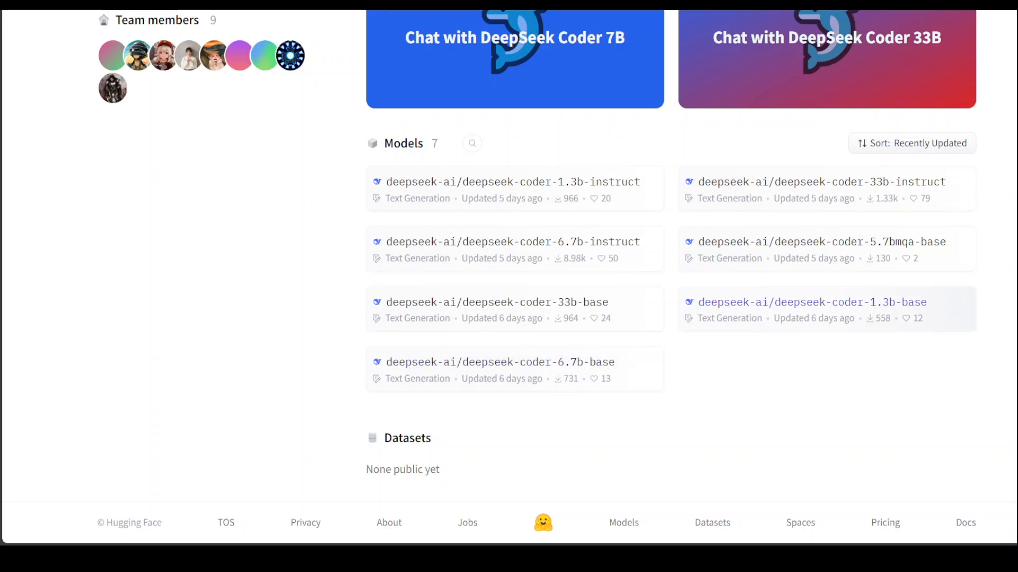
pyautogui.moveTo(821, 242)
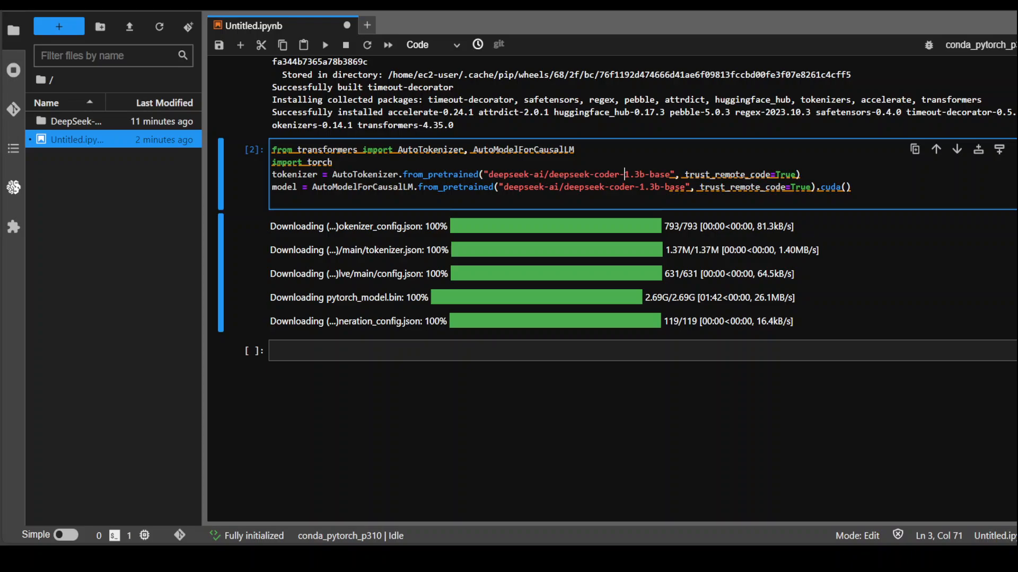
# - Generate code with deepseek-coder-1.3b-base from '#write a quick sort algorithm' and save the notebook
pyautogui.write('input_text = "#write a quick sort algorithm"')
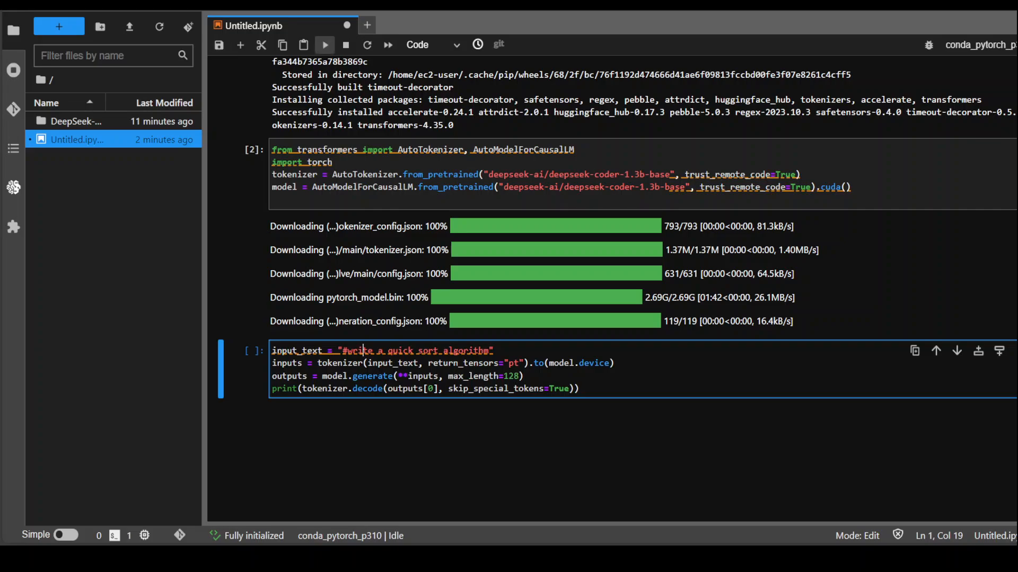
pyautogui.click(324, 45)
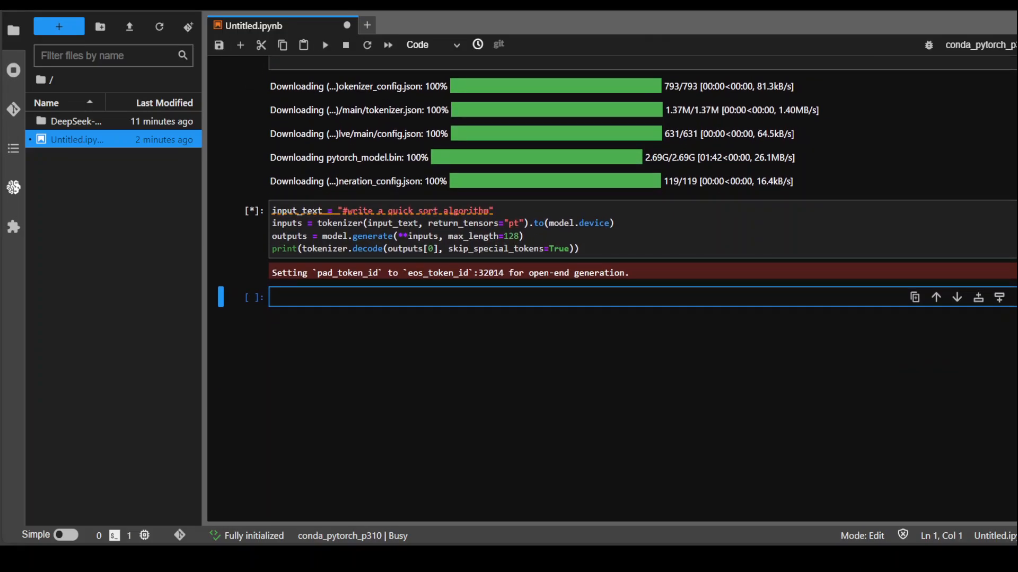
pyautogui.press('ctrl+s')
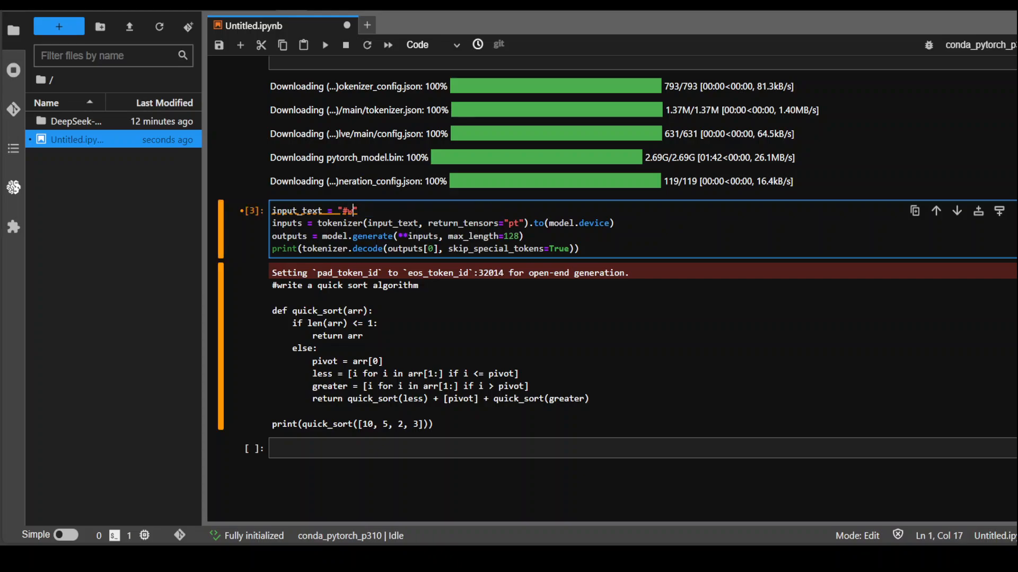
# - Generate code for the prompt '#write a program to reverse a list in Python'
pyautogui.write('rite a program to reverse a list in Python')
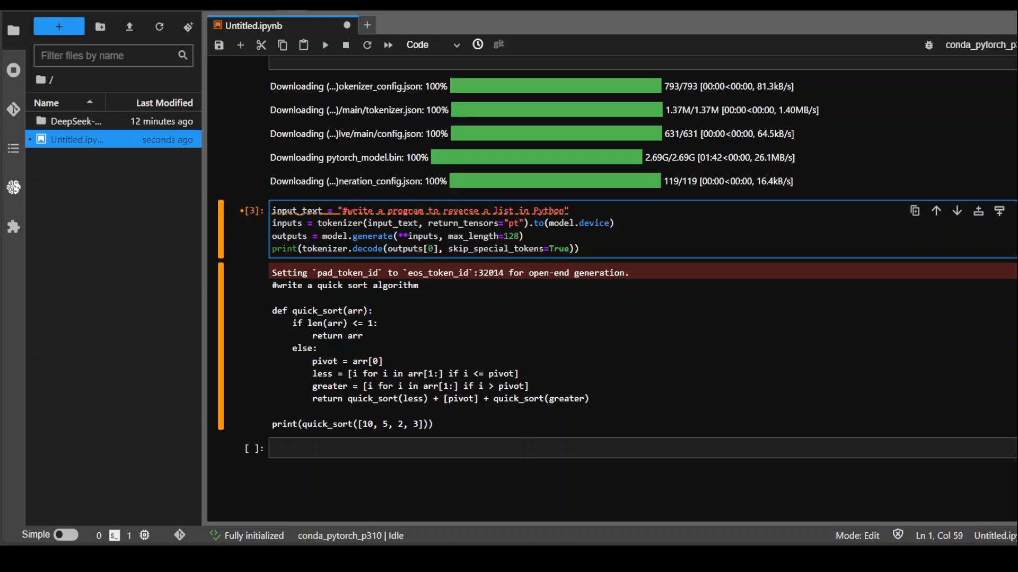
pyautogui.click(325, 44)
pyautogui.write('Javasc')
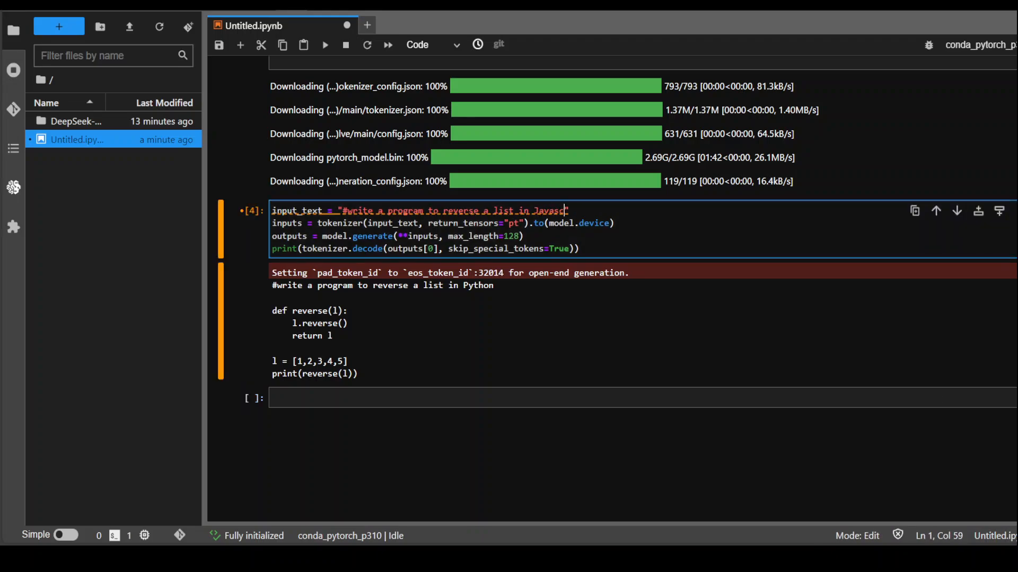
# - Run the JavaScript reversal prompt, then the '#write a algorithm to reverse a list' prompt
pyautogui.click(324, 45)
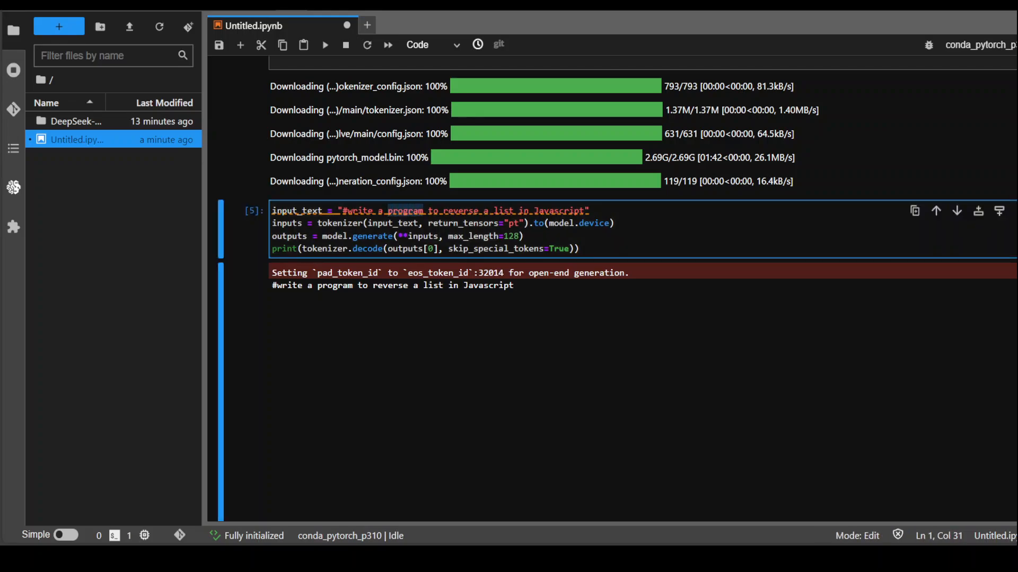
pyautogui.write('algorith')
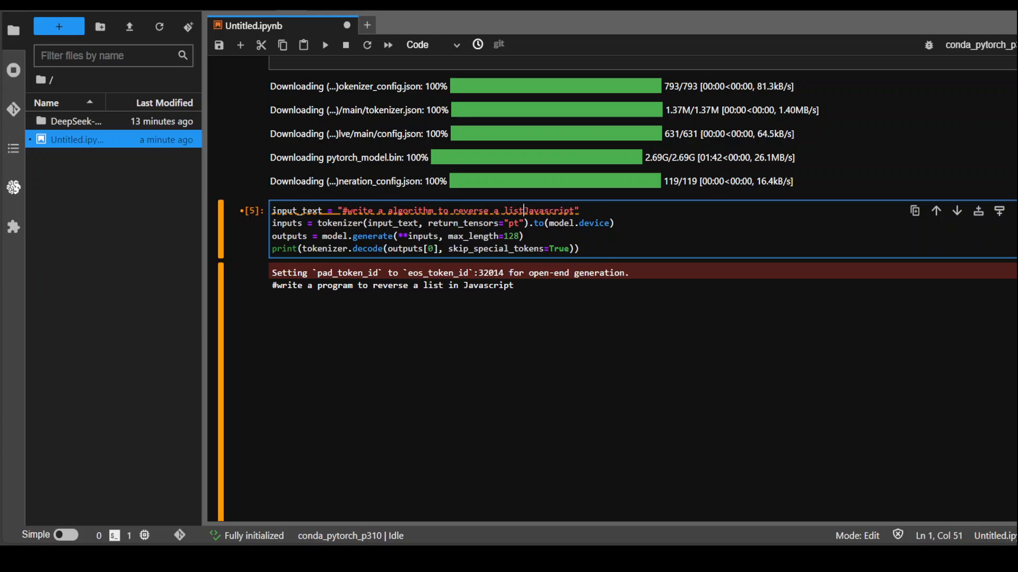
pyautogui.press('Backspace')
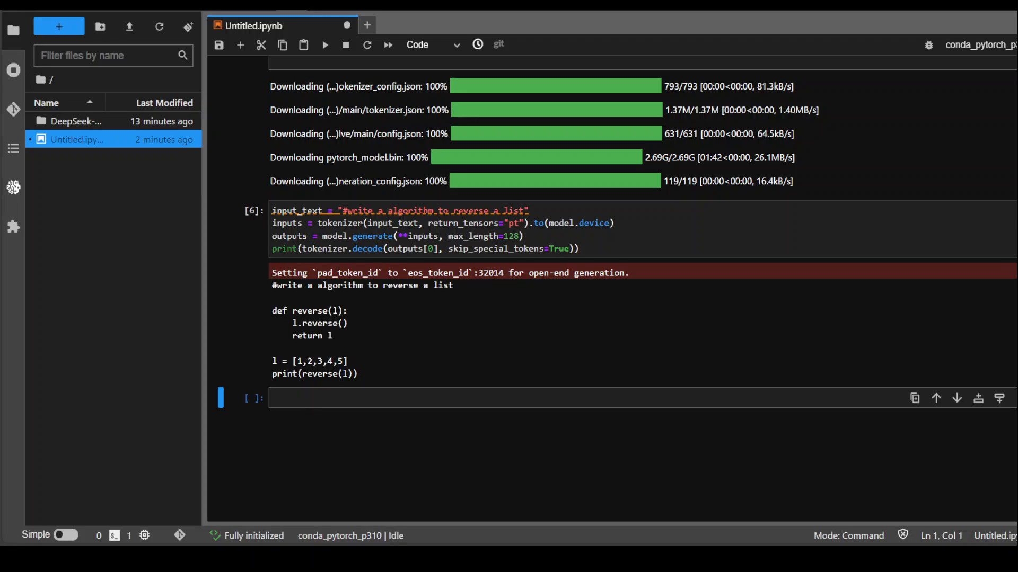
# - Run the '#write an algo to reverse a list' prompt, then scroll the DeepSeek-Coder README
pyautogui.click(428, 210)
pyautogui.write('n')
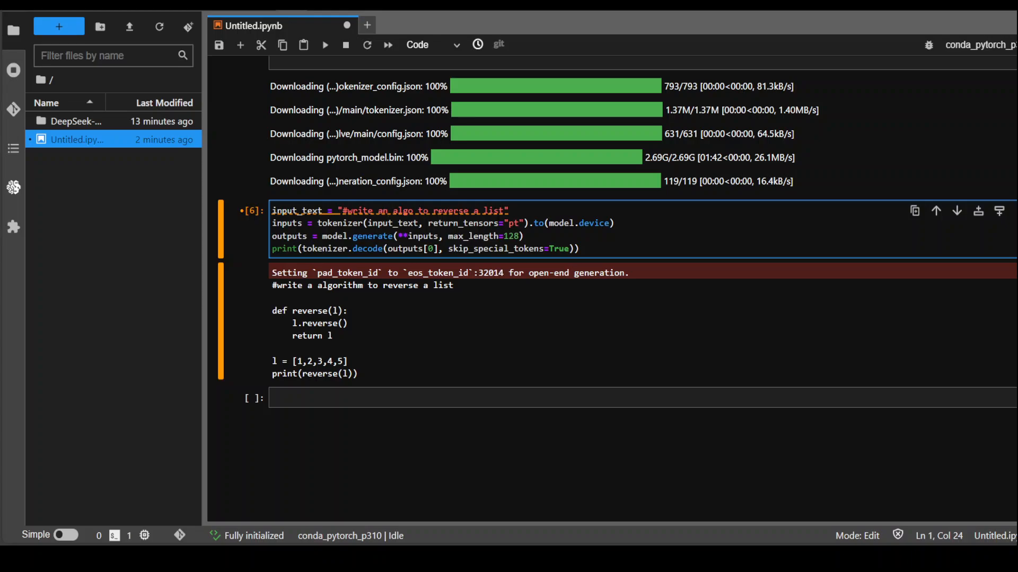
pyautogui.click(324, 44)
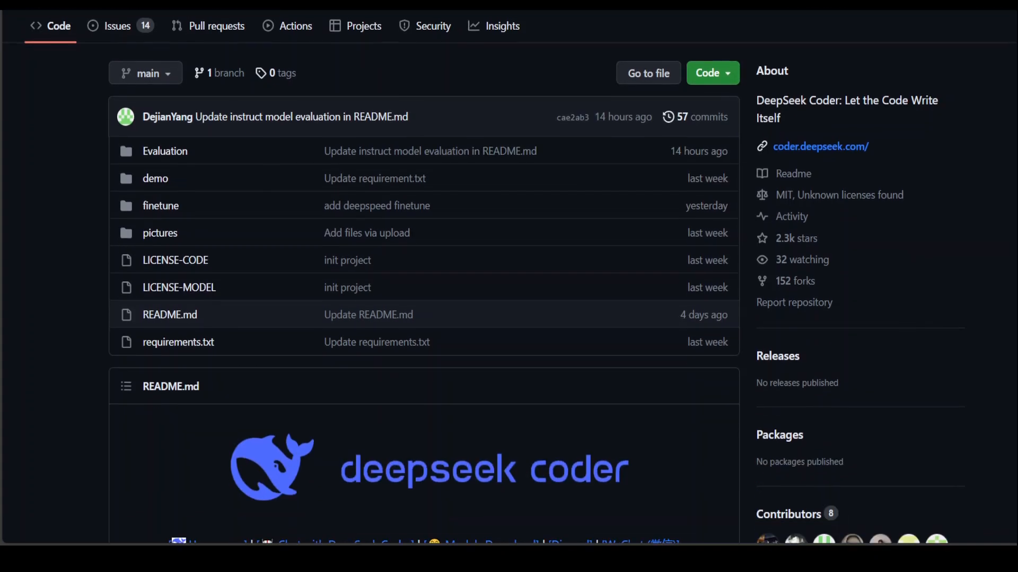
pyautogui.scroll(-3)
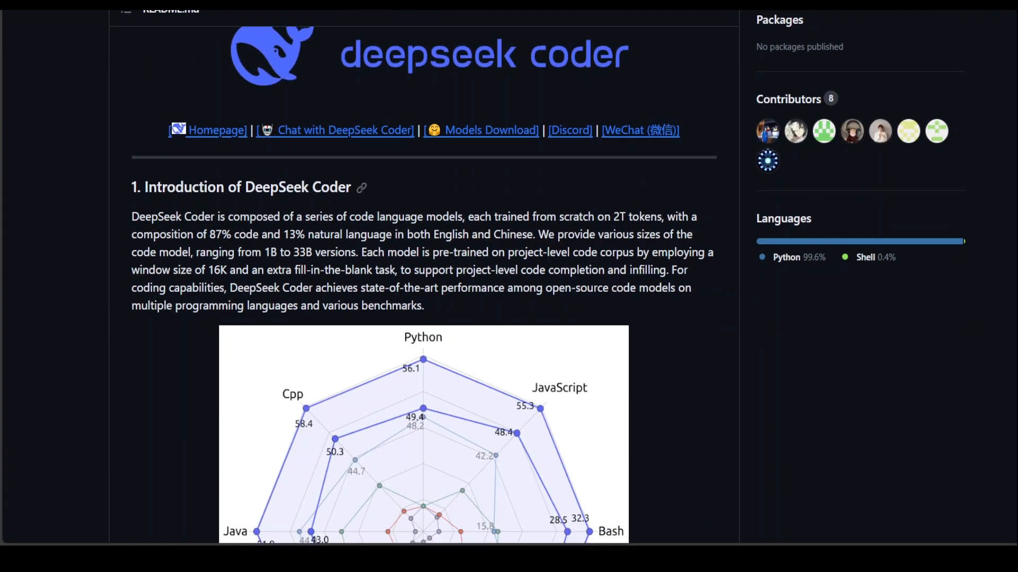